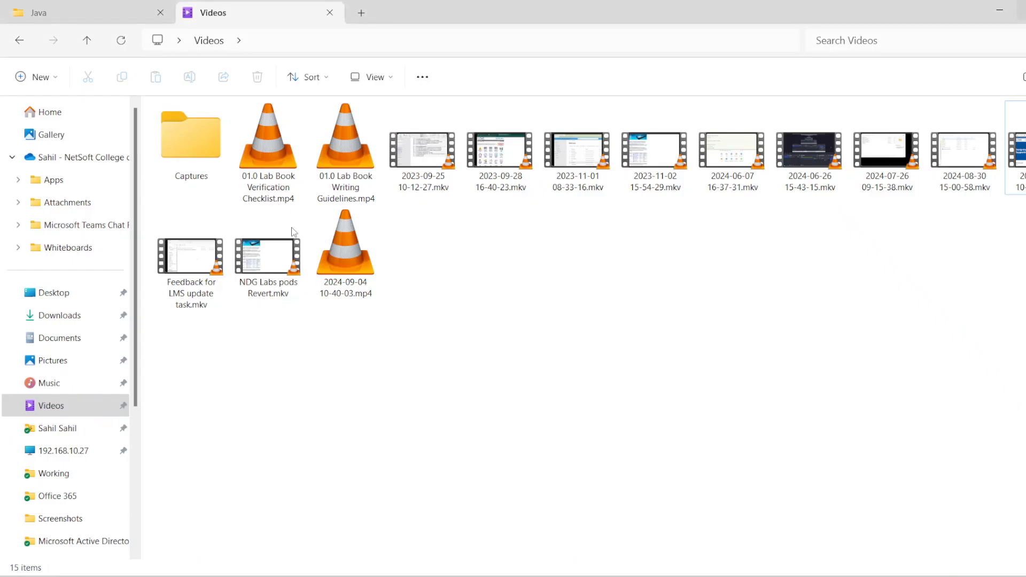
# Install Java using jre-8u341-windows-x64.exe from the Java folder, then close the finished installer
pyautogui.click(79, 12)
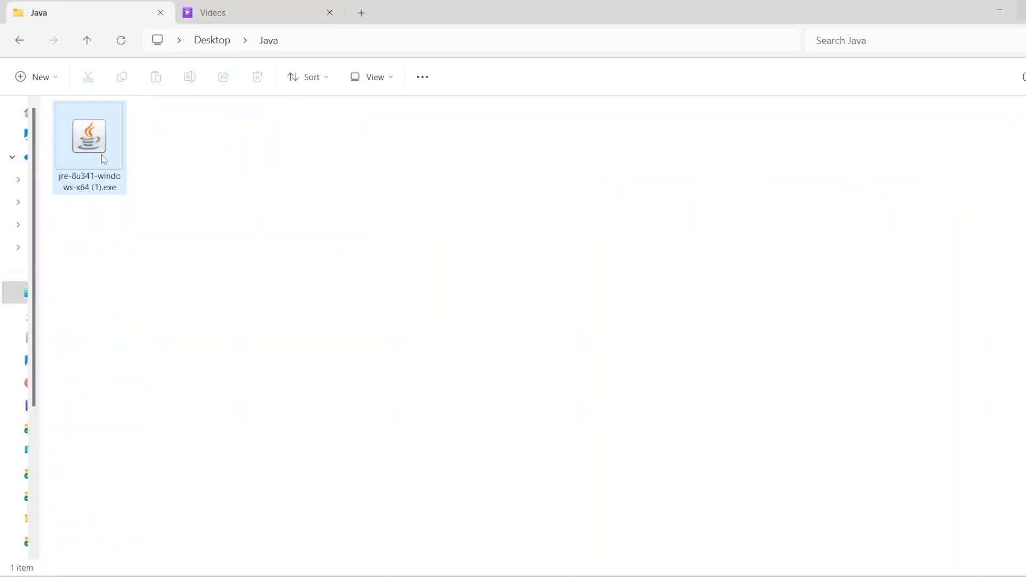
pyautogui.click(88, 138)
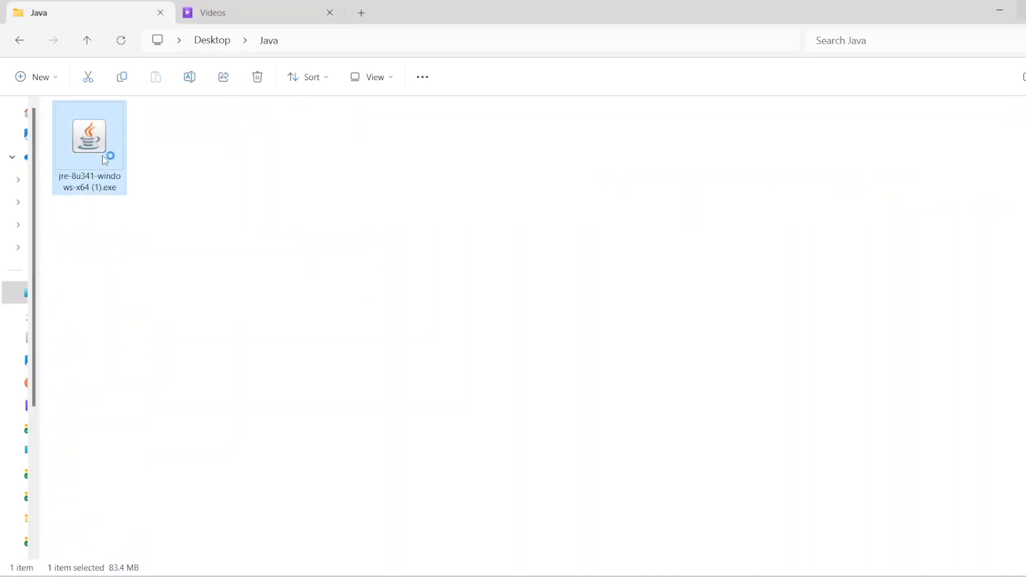
pyautogui.doubleClick(89, 137)
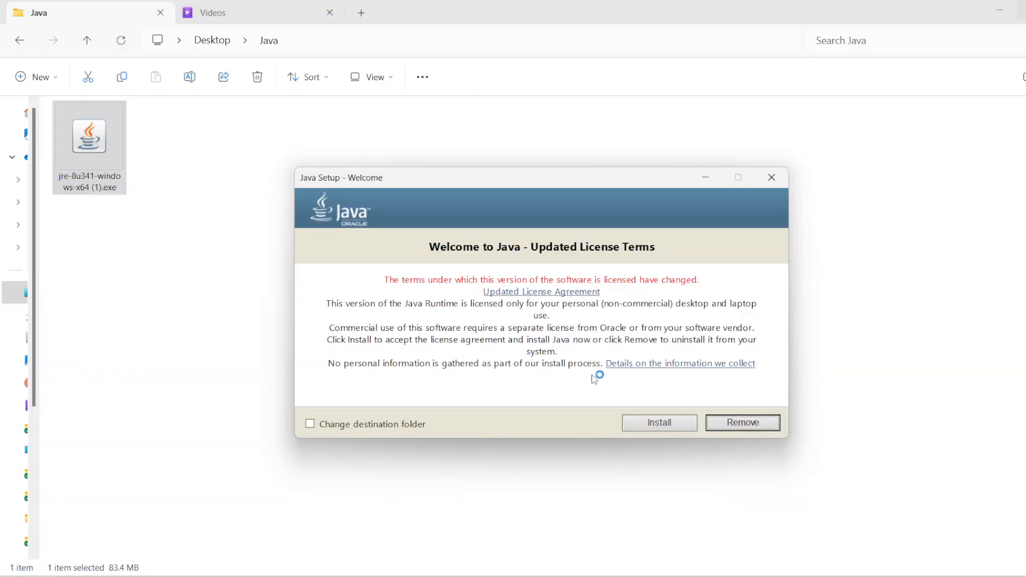
pyautogui.click(770, 177)
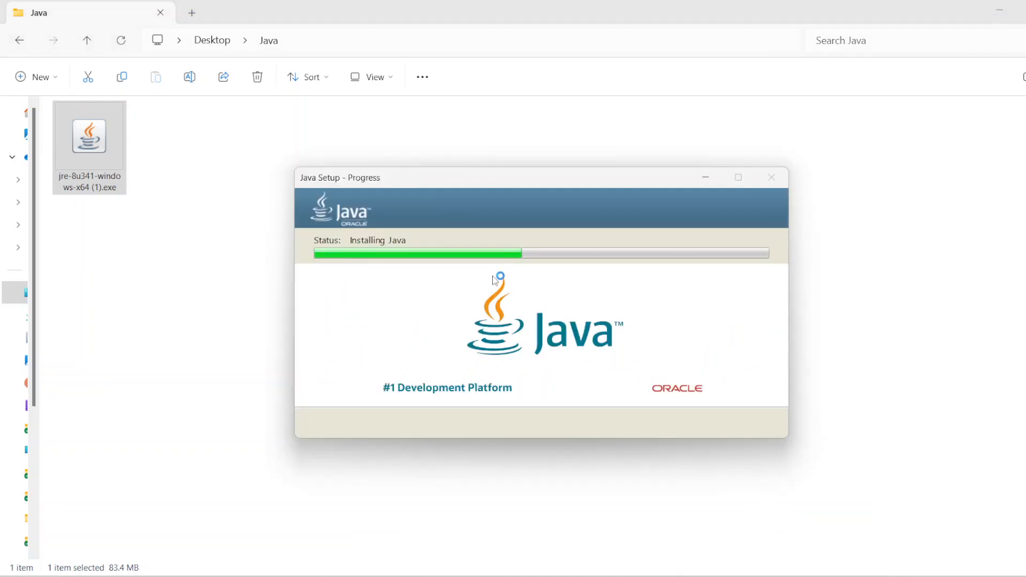
pyautogui.moveTo(469, 202)
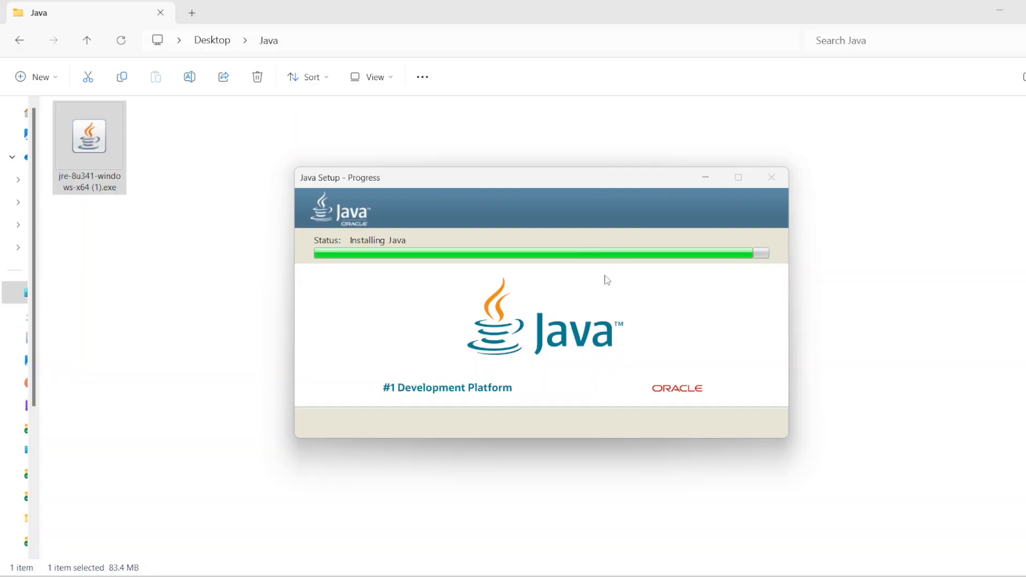
pyautogui.moveTo(608, 276)
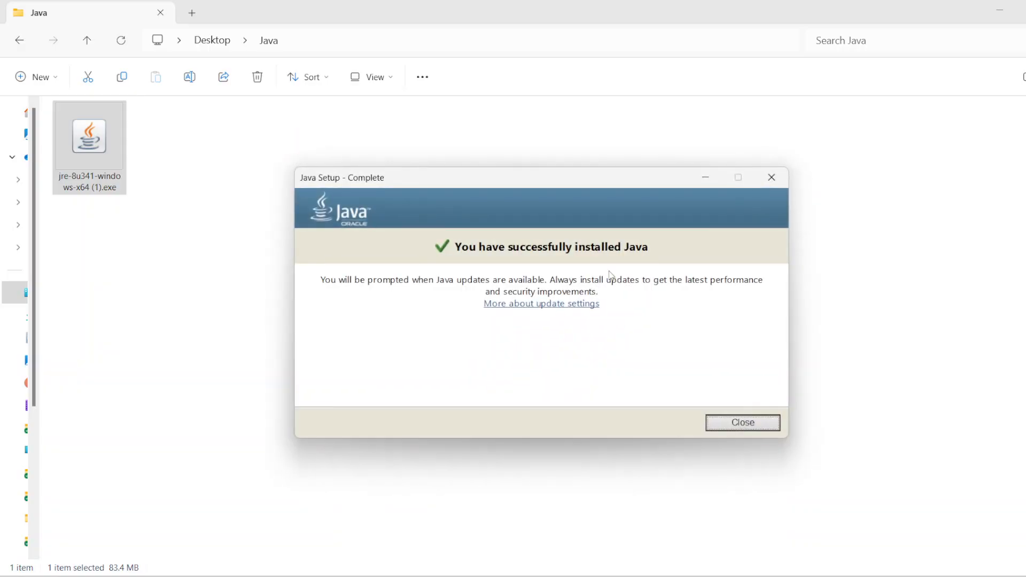
pyautogui.moveTo(548, 191)
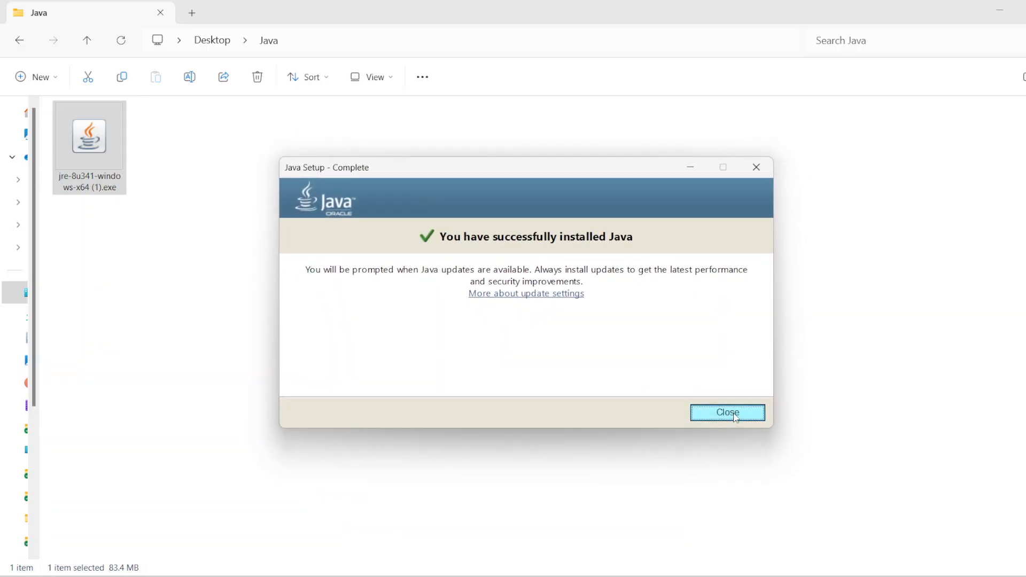
pyautogui.click(726, 411)
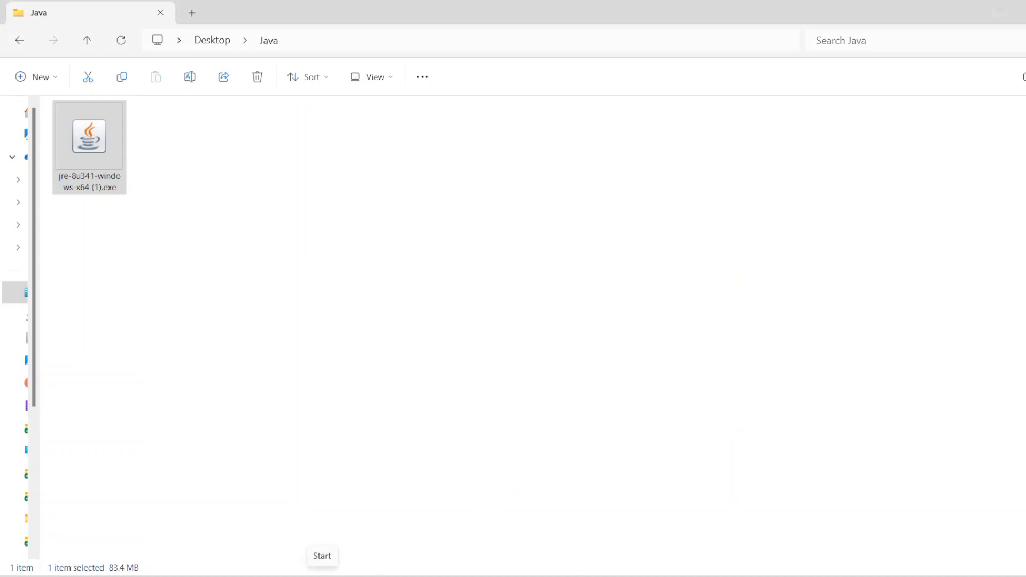
# Launch Configure Java from the Start search and view the Security settings
pyautogui.click(321, 555)
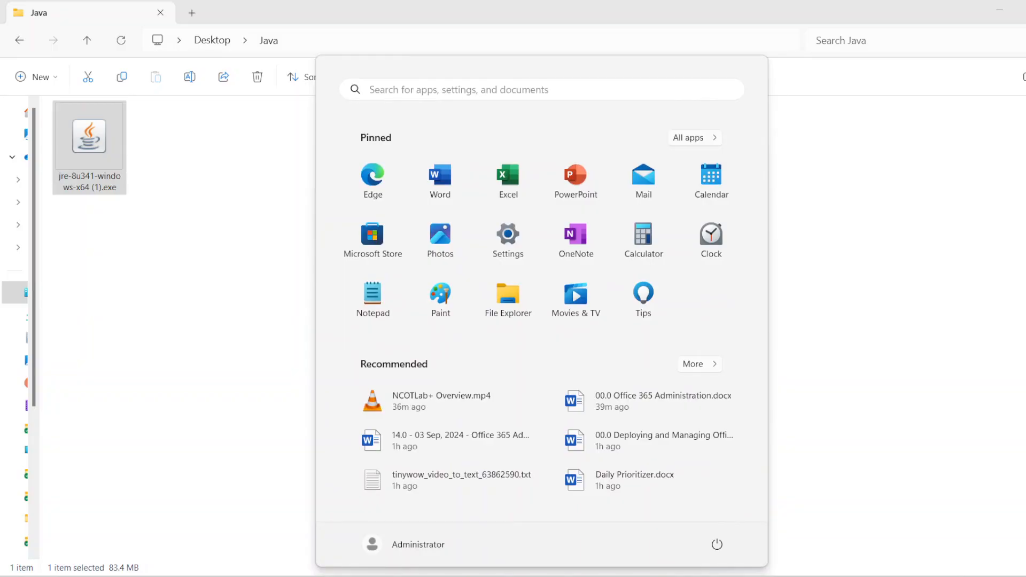
pyautogui.write('configure Java')
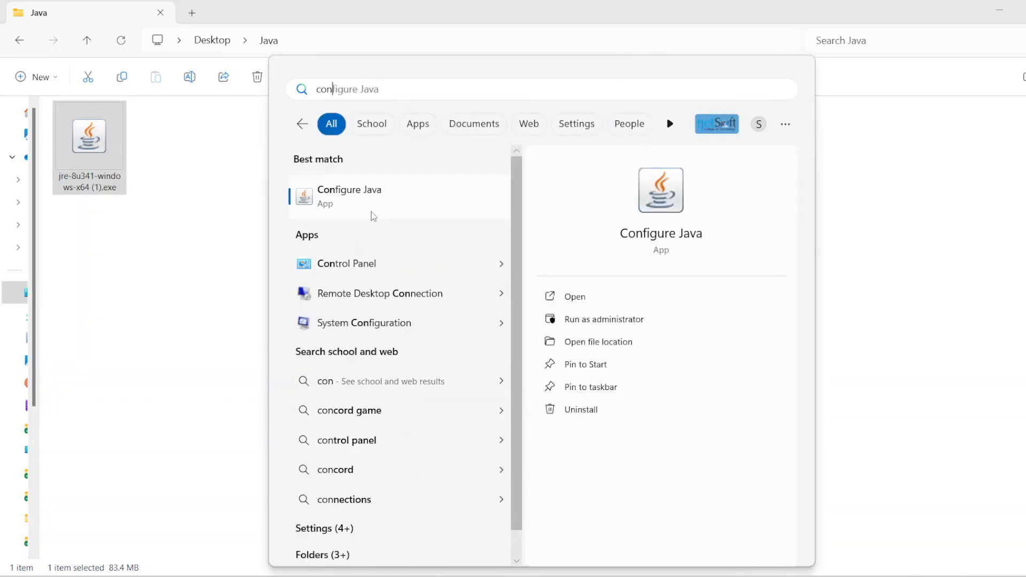
pyautogui.click(574, 296)
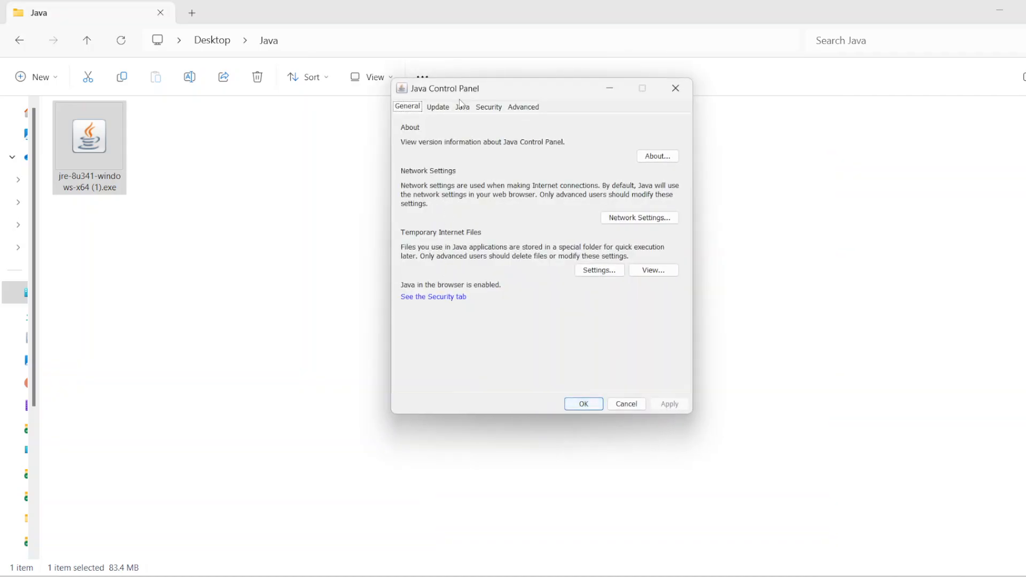
pyautogui.moveTo(489, 108)
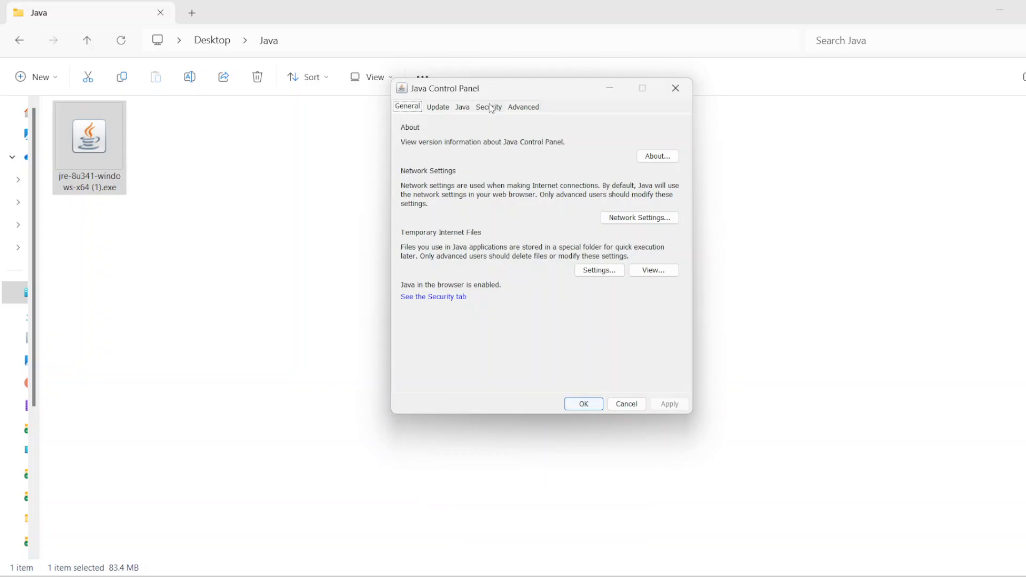
pyautogui.click(488, 107)
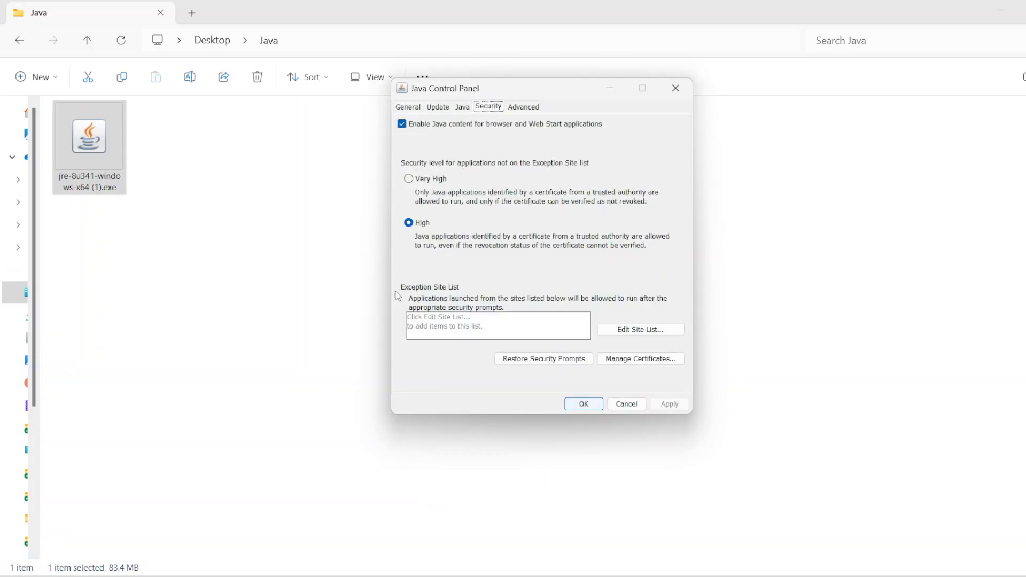
pyautogui.moveTo(445, 293)
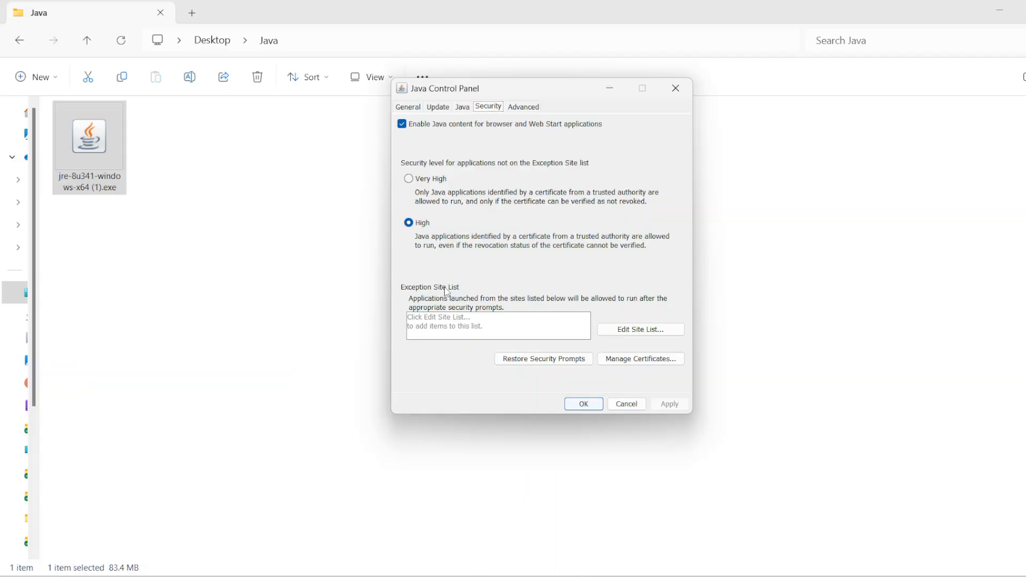
pyautogui.moveTo(491, 281)
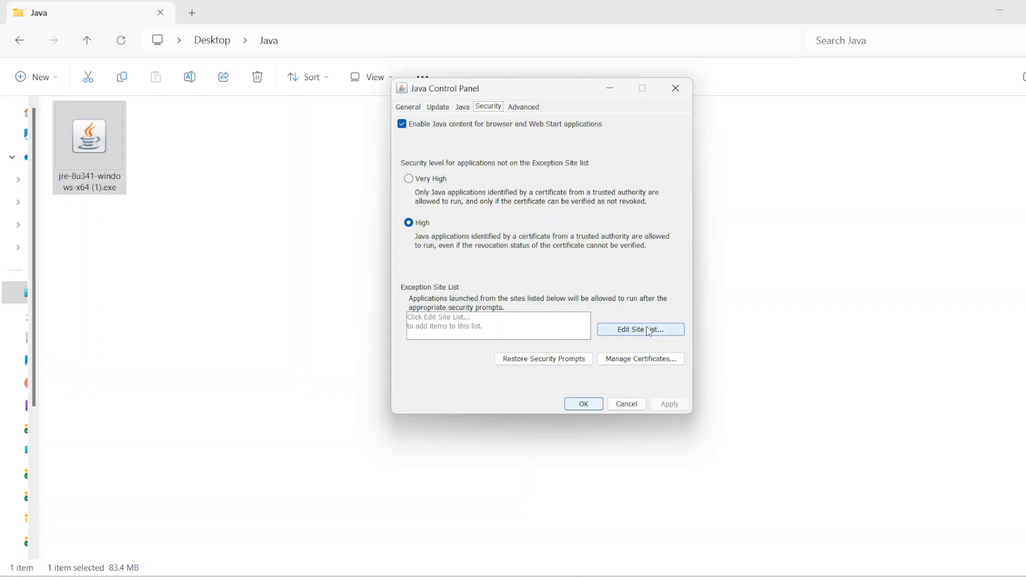
pyautogui.click(639, 329)
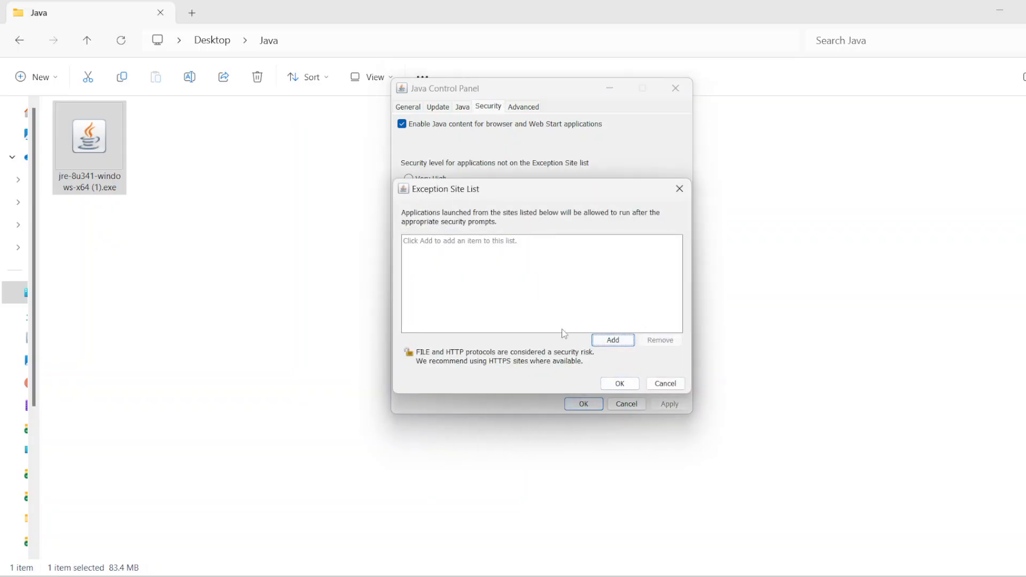
pyautogui.click(611, 339)
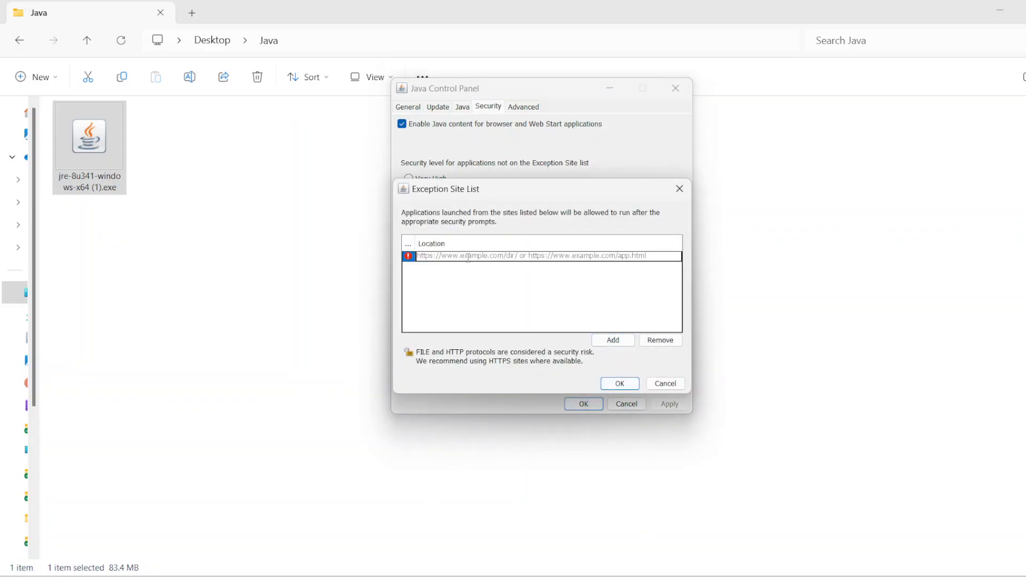
pyautogui.write('htt')
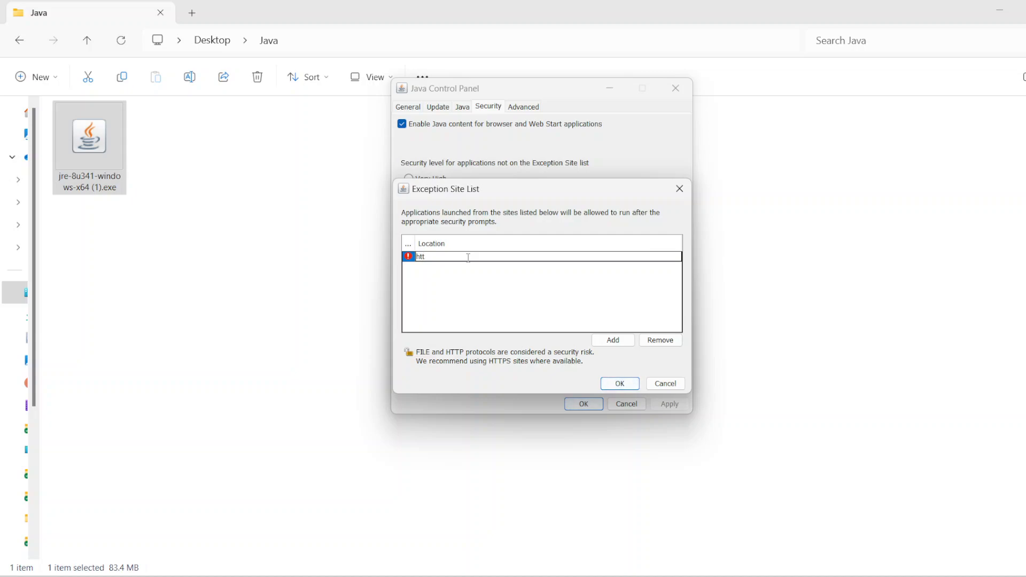
pyautogui.write('p')
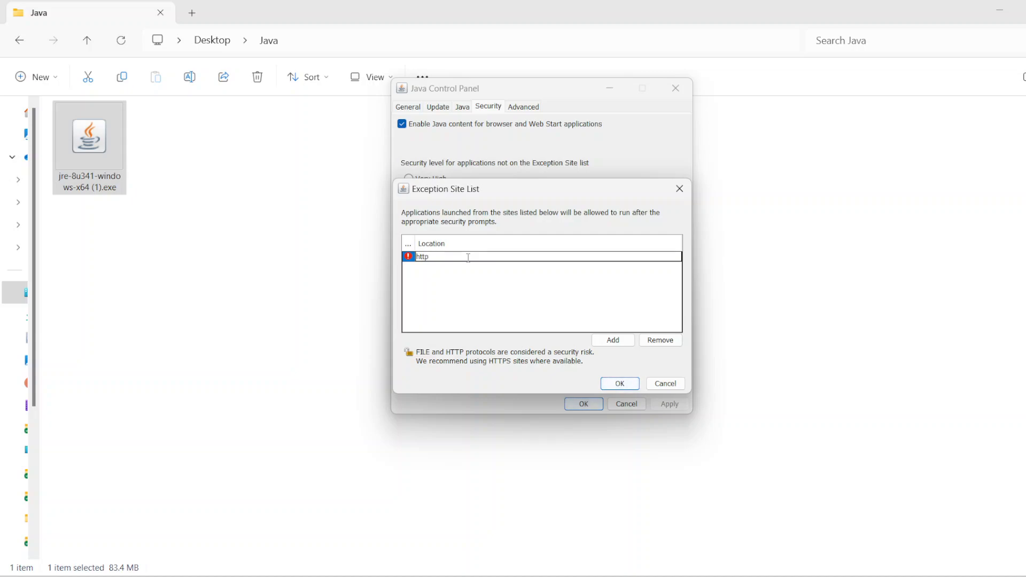
pyautogui.write('://labs.netso')
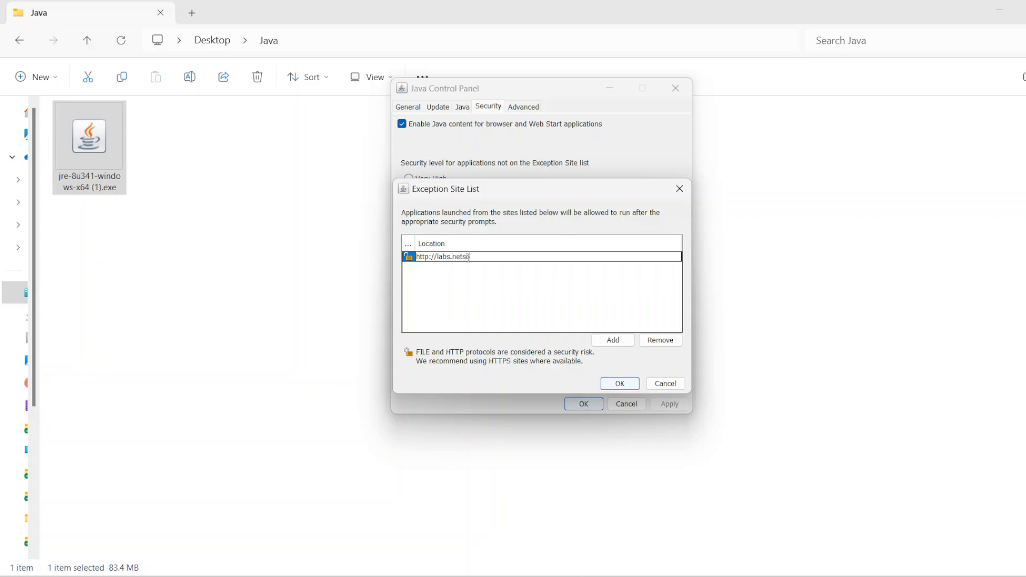
pyautogui.write('ftcollege.com')
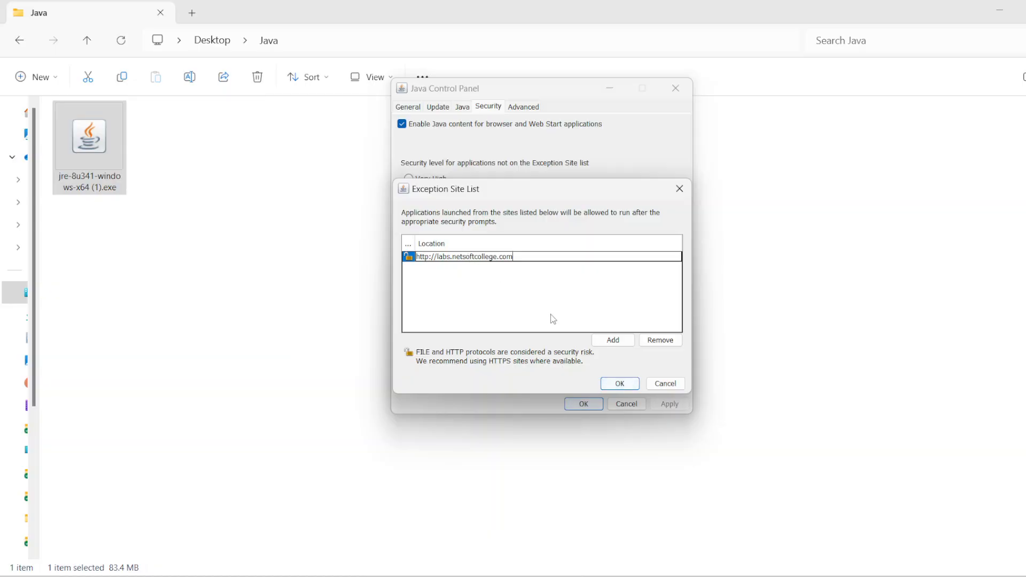
pyautogui.click(619, 384)
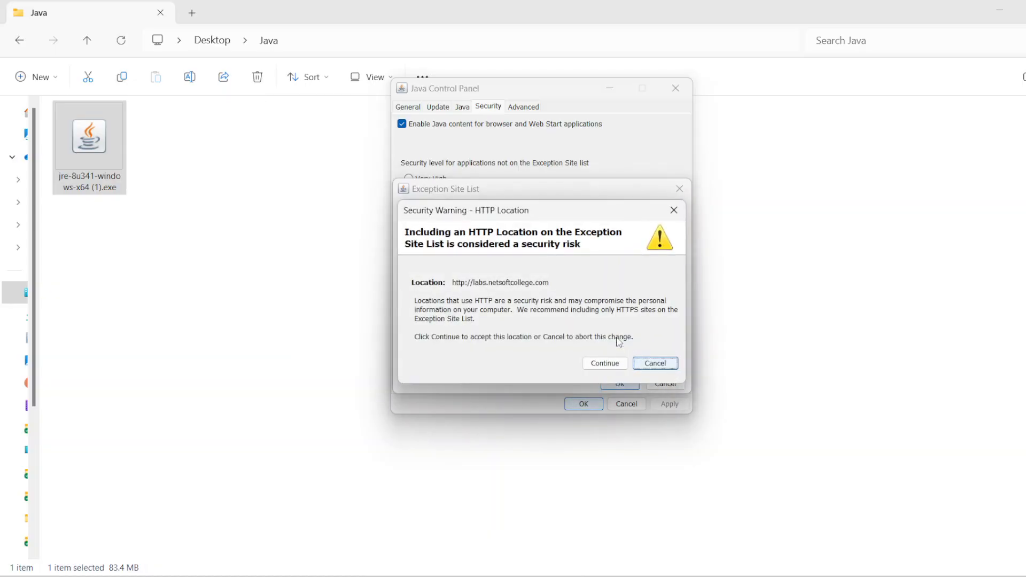
pyautogui.moveTo(567, 313)
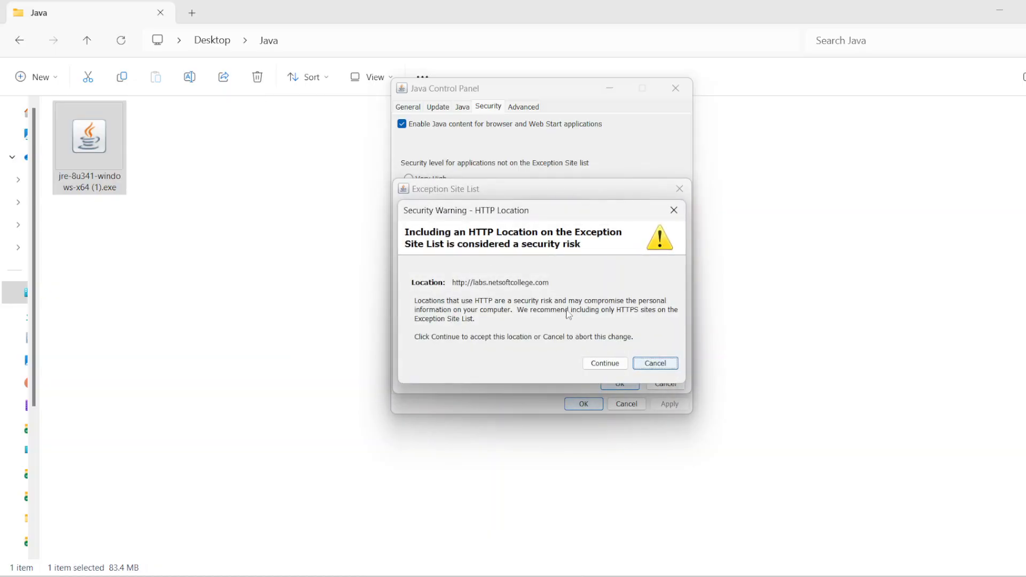
pyautogui.click(603, 363)
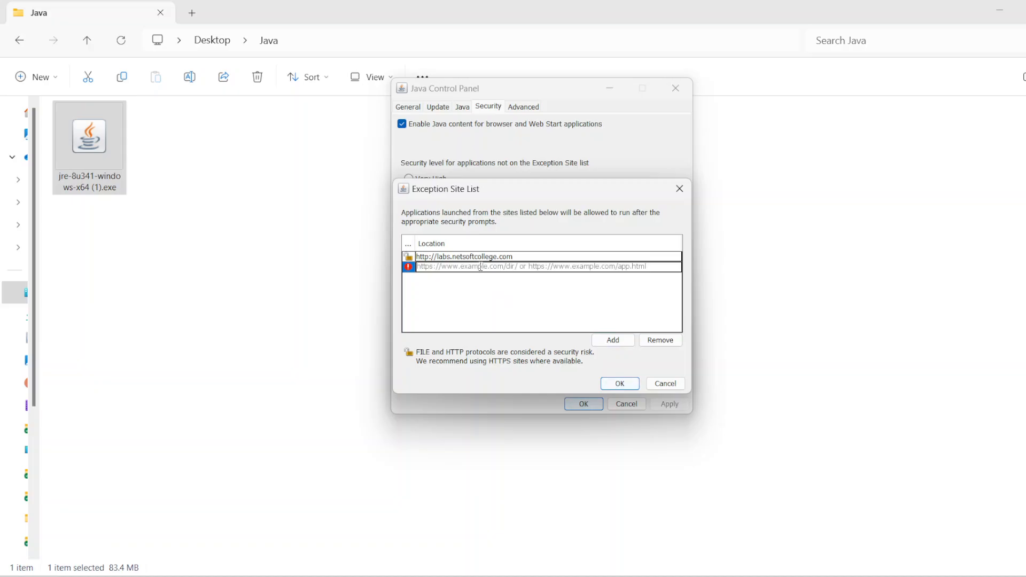
pyautogui.write('htt')
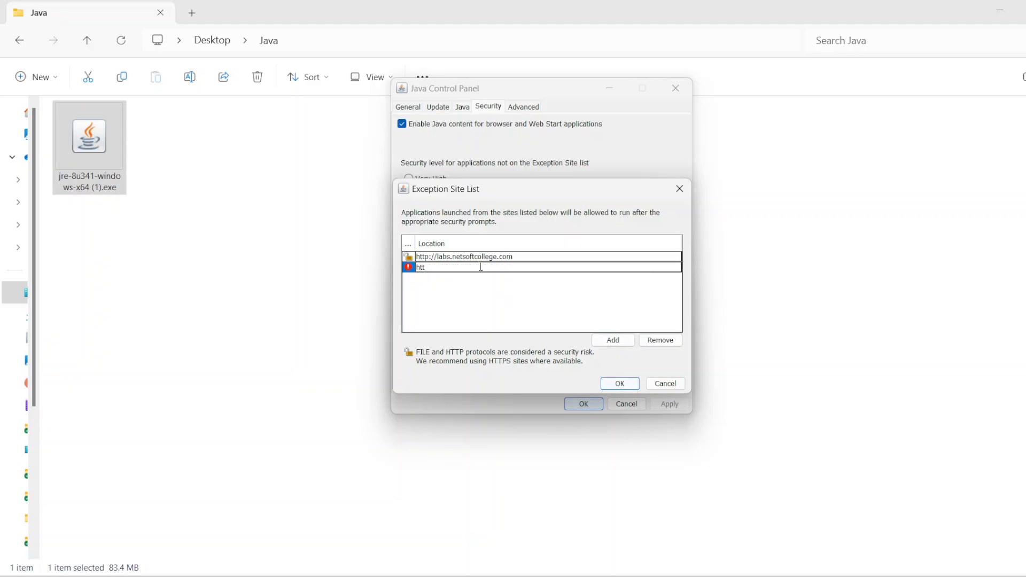
pyautogui.write('p')
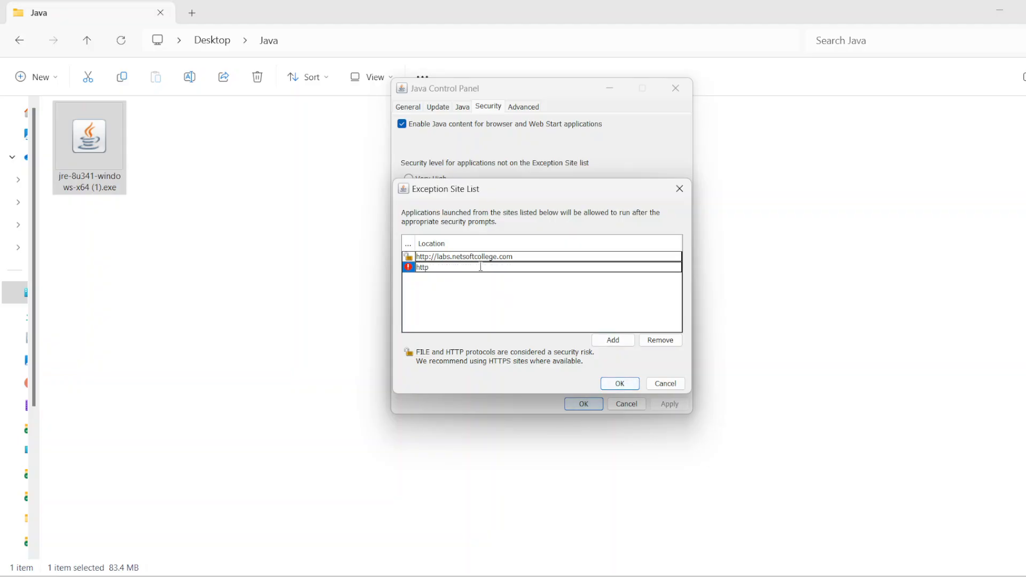
pyautogui.write('://')
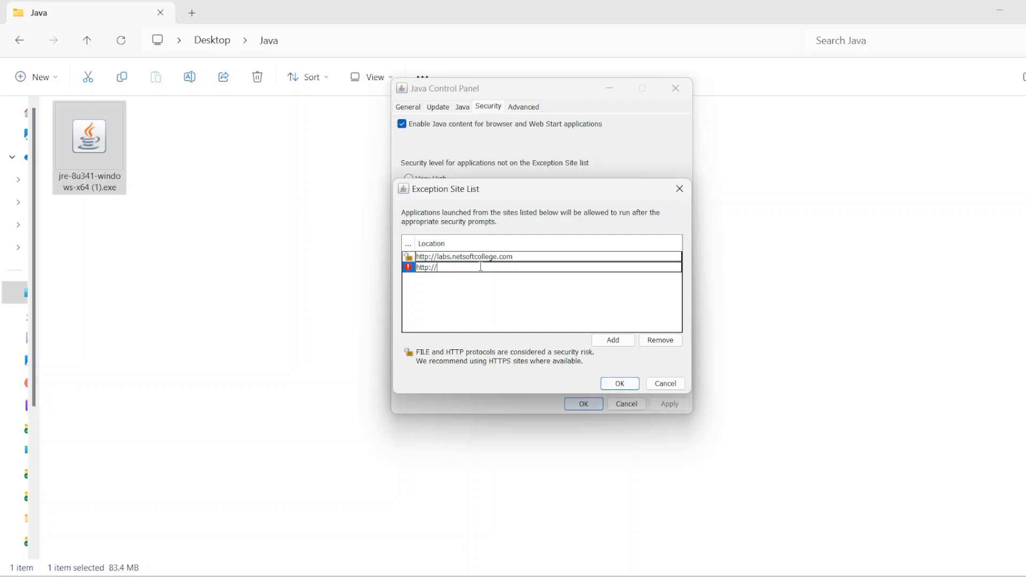
pyautogui.write('142')
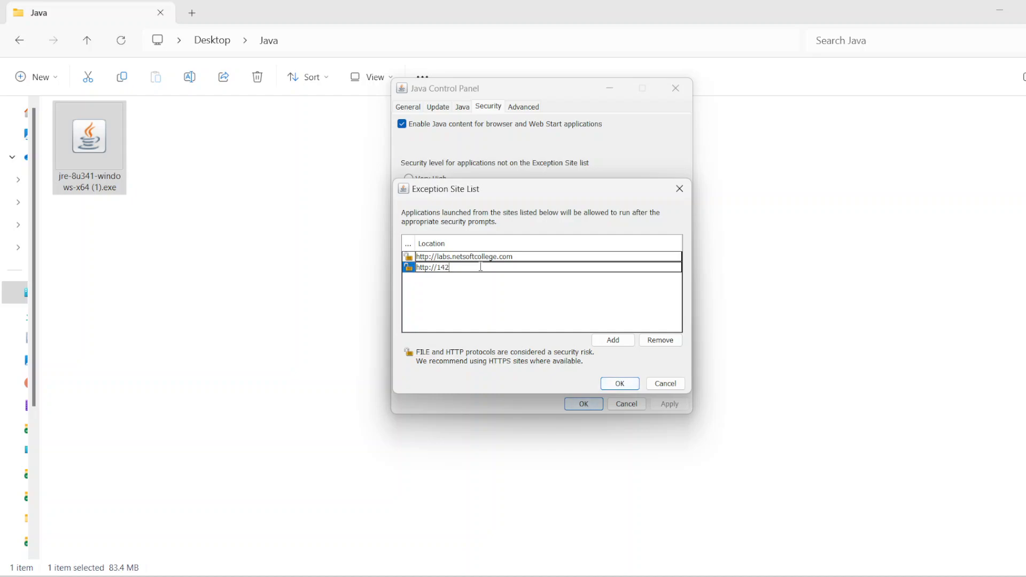
pyautogui.write('.112')
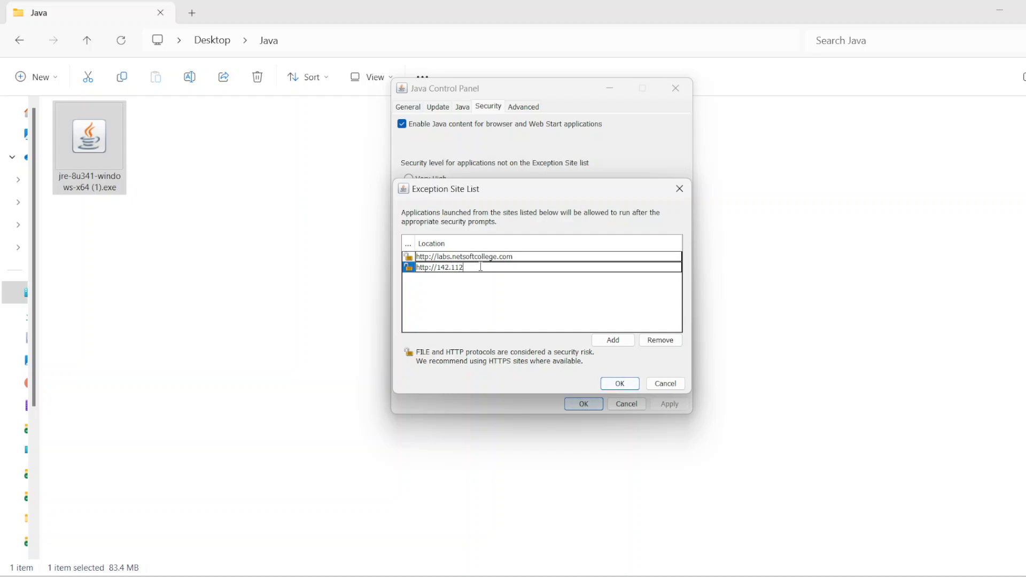
pyautogui.write('.35')
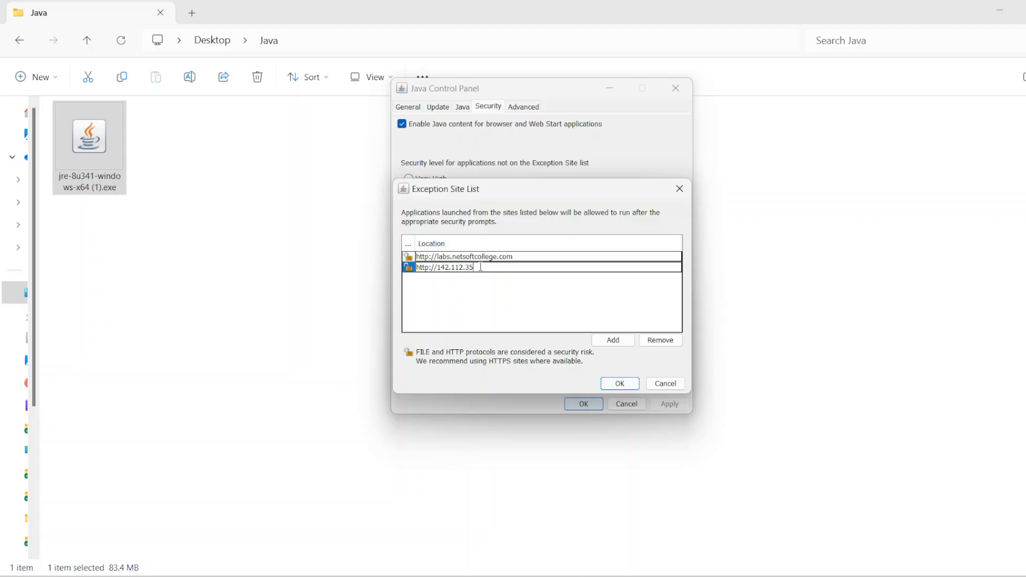
pyautogui.write('.13')
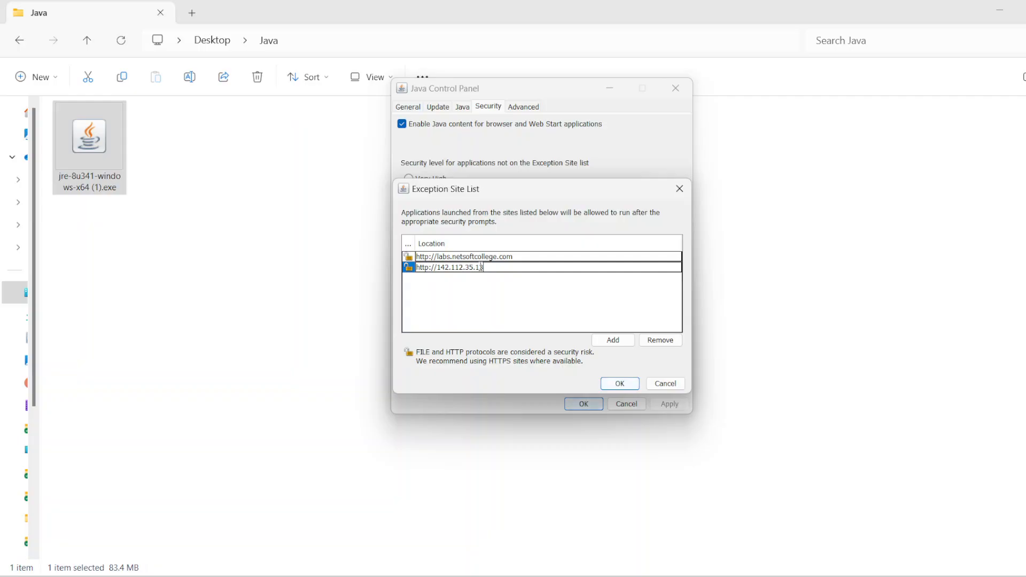
pyautogui.write('9/')
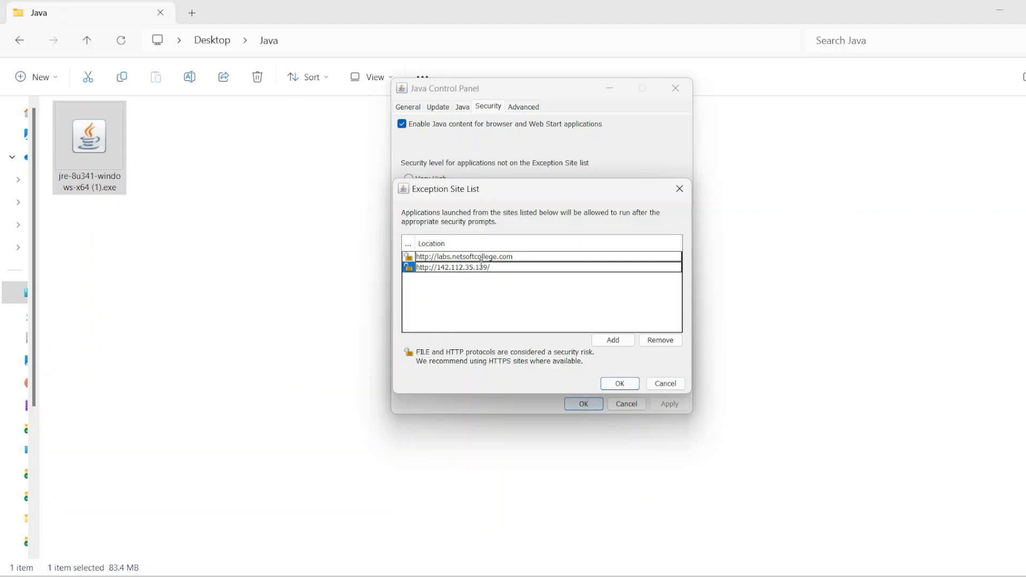
pyautogui.moveTo(613, 340)
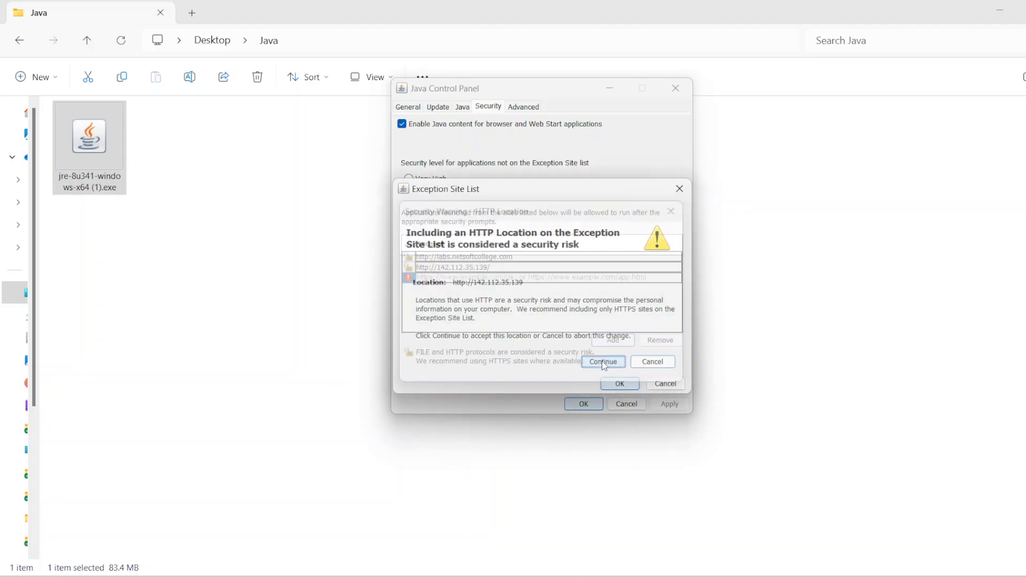
pyautogui.click(602, 361)
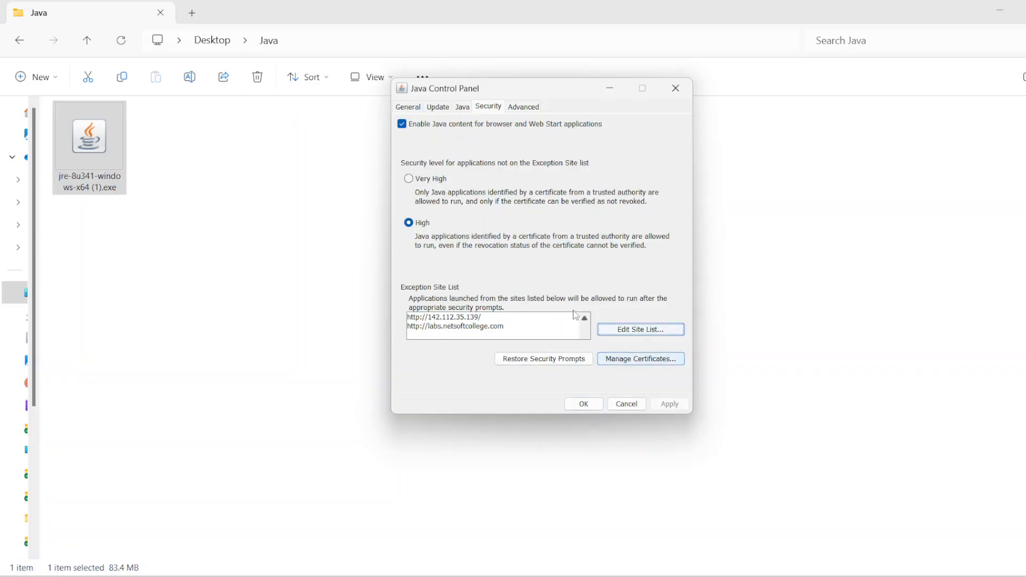
pyautogui.moveTo(404, 289)
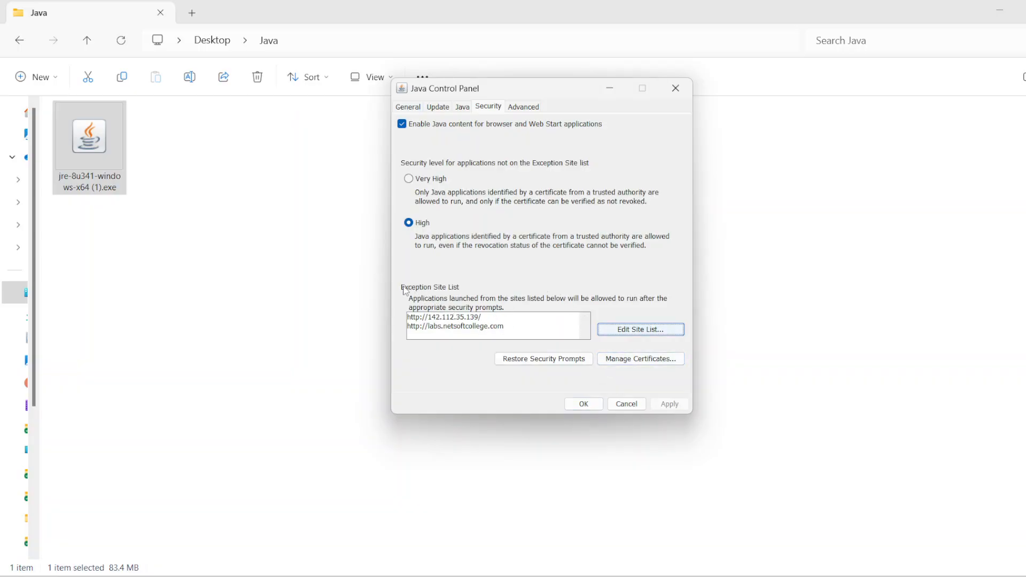
pyautogui.moveTo(473, 326)
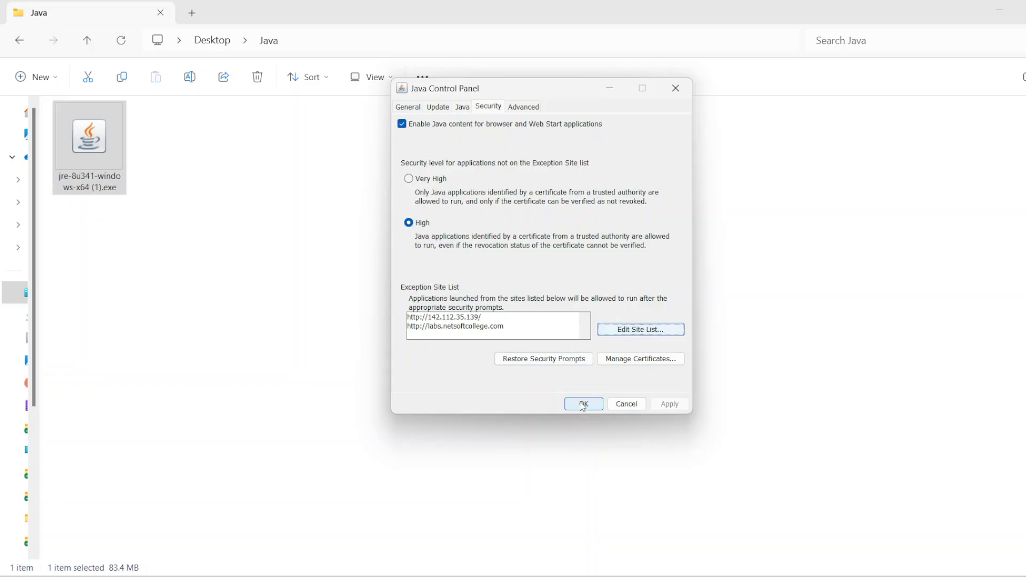
# Confirm the Java Control Panel with OK, saving both exception sites
pyautogui.click(581, 404)
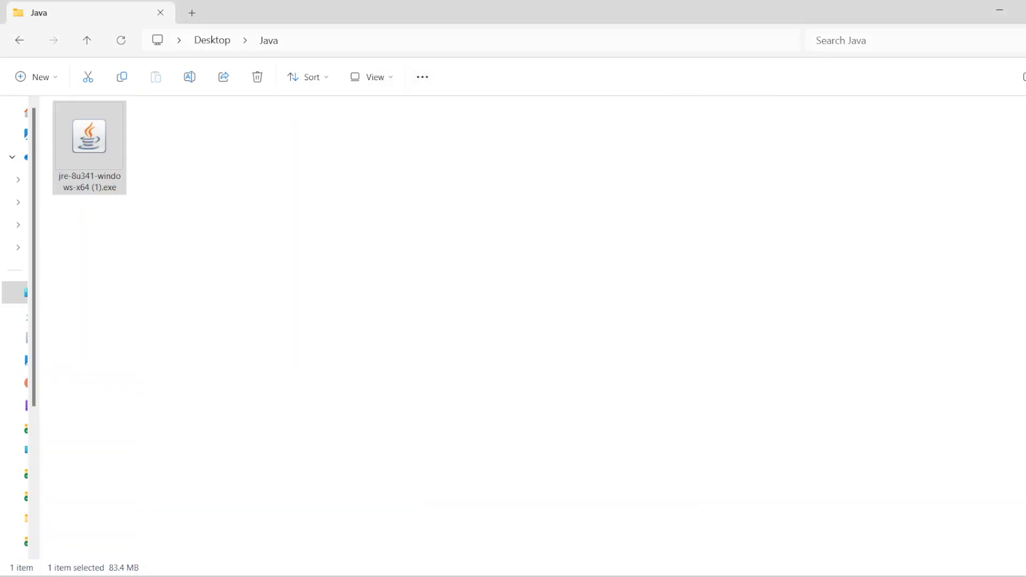
pyautogui.moveTo(790, 354)
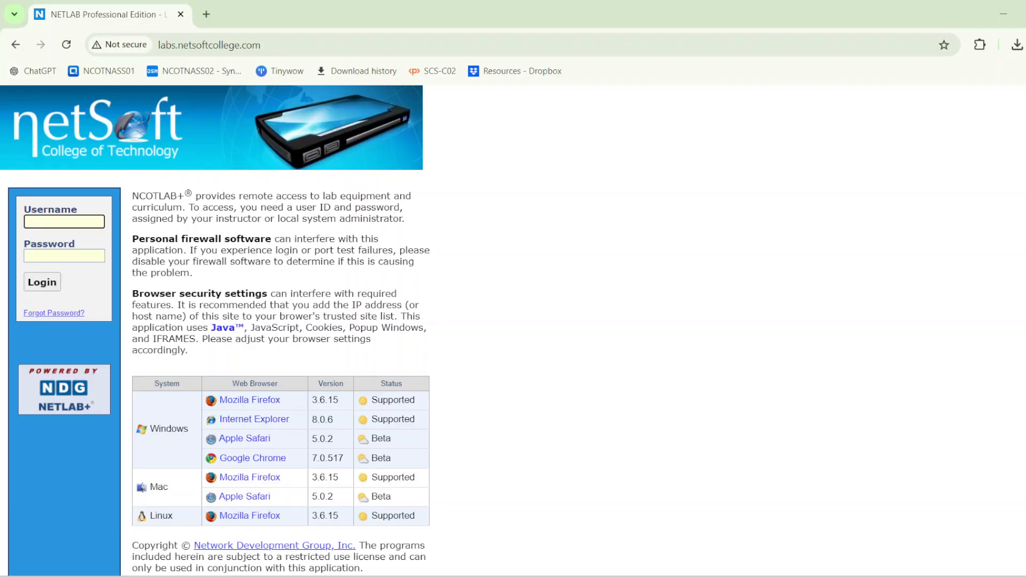
# Log in to NETLAB+ with the saved username and its password
pyautogui.click(63, 221)
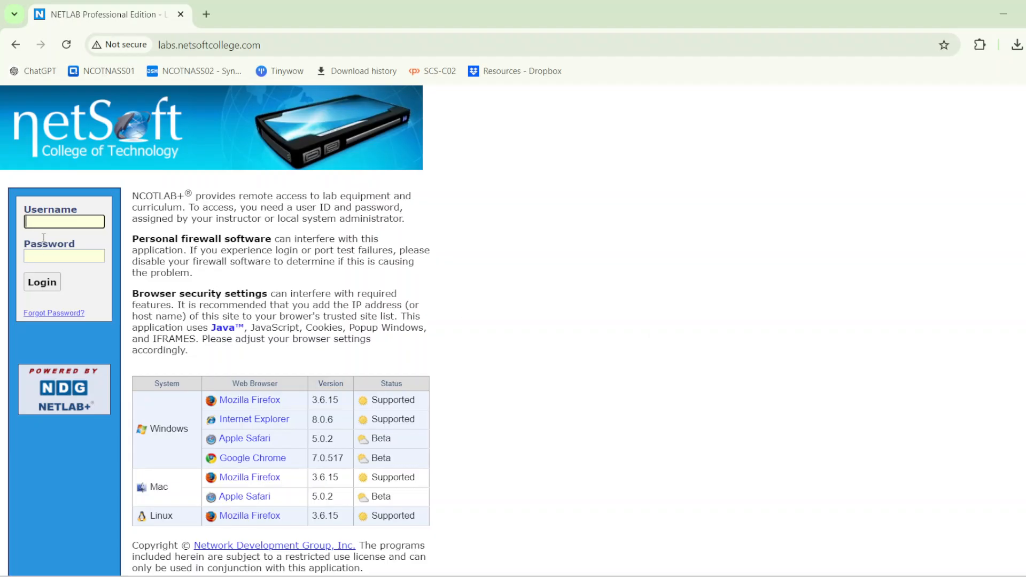
pyautogui.click(64, 222)
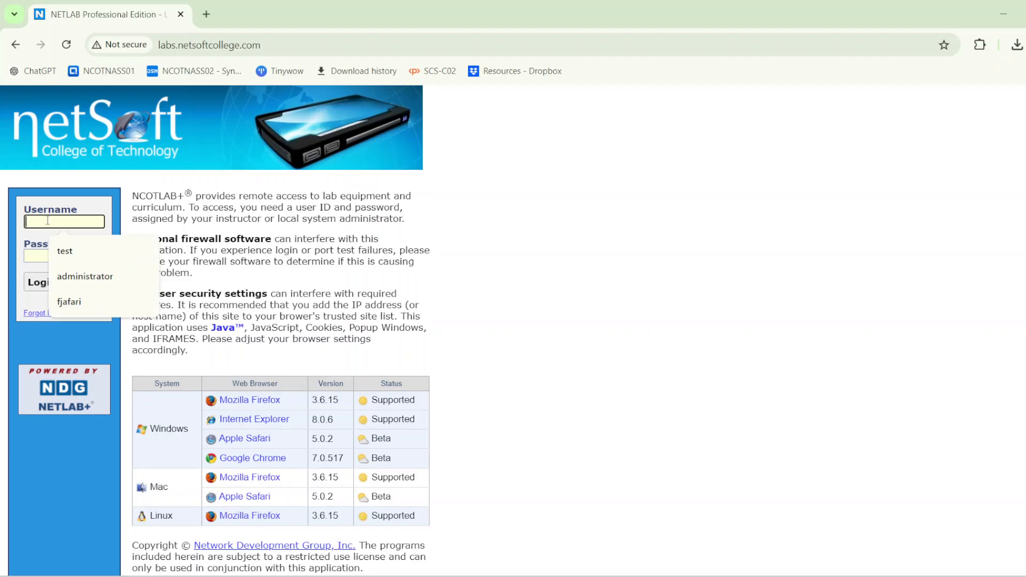
pyautogui.click(64, 250)
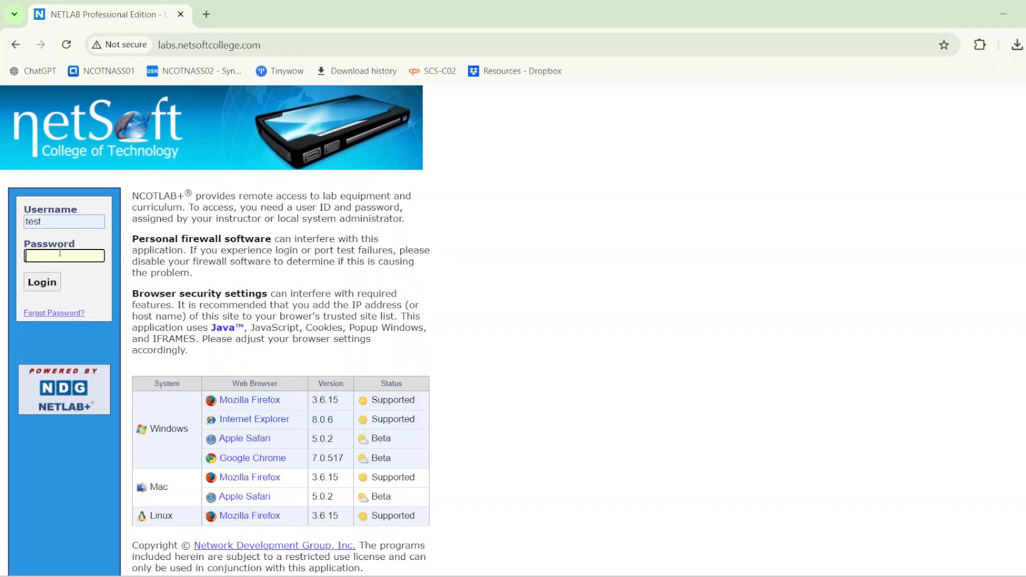
pyautogui.write('•')
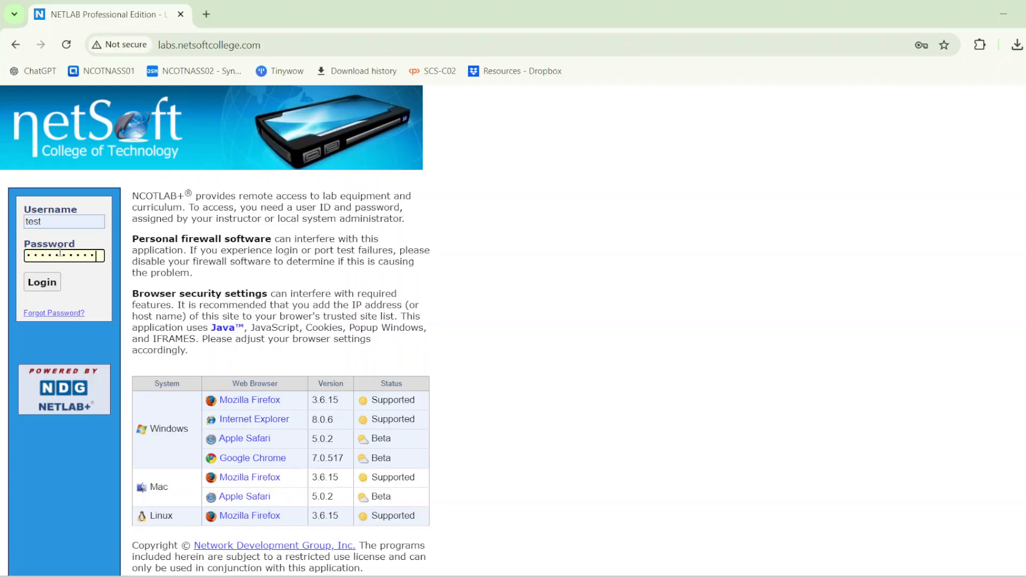
pyautogui.click(41, 282)
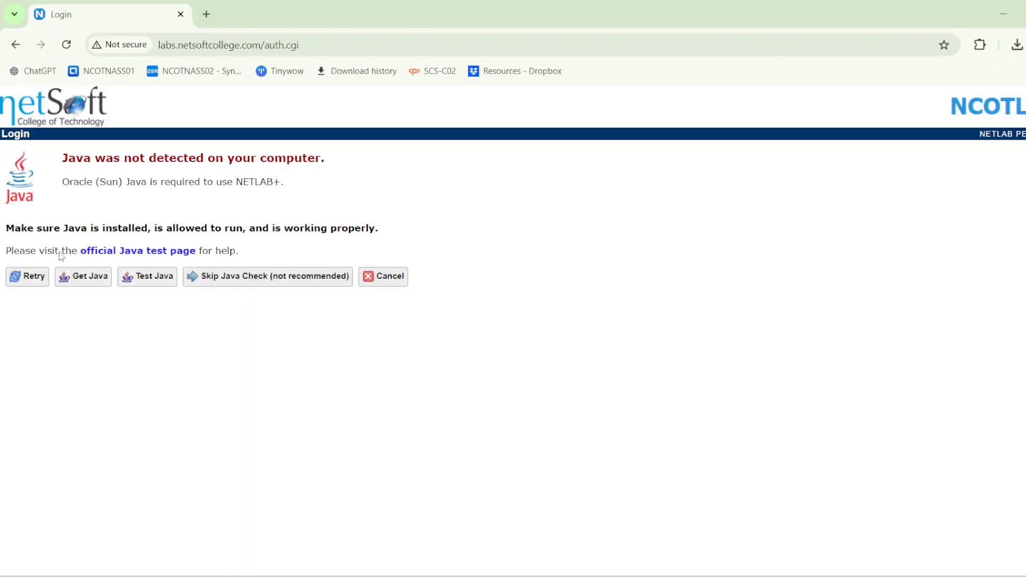
pyautogui.moveTo(117, 157)
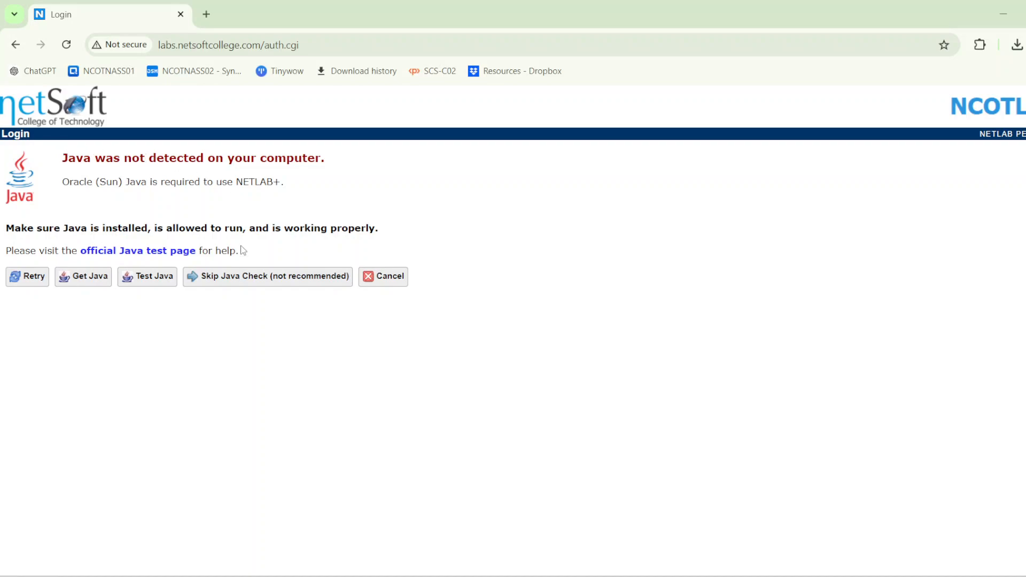
pyautogui.moveTo(445, 399)
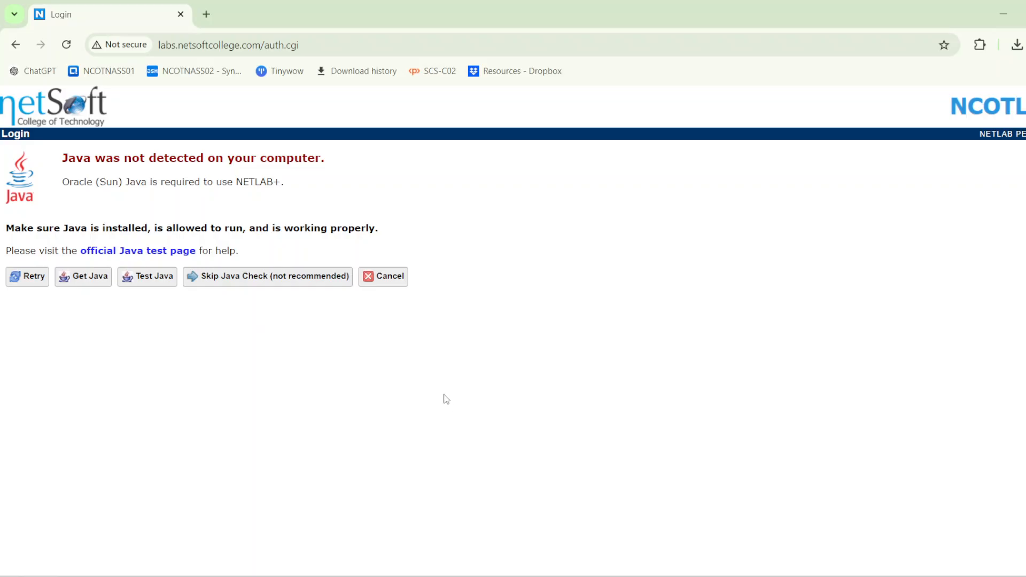
pyautogui.moveTo(266, 307)
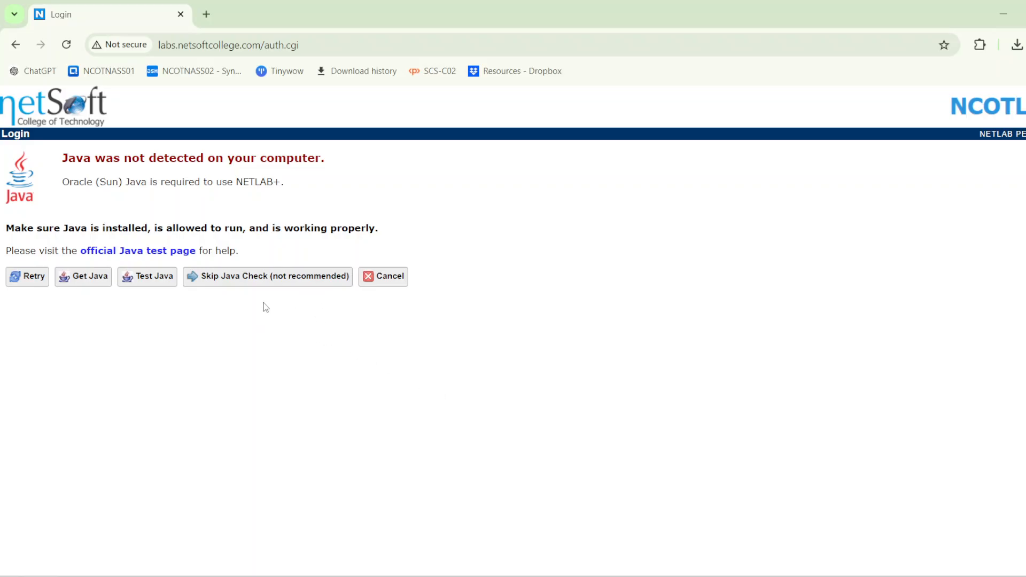
# Skip the Java check (not recommended) to reach the Remote Access Test
pyautogui.click(267, 275)
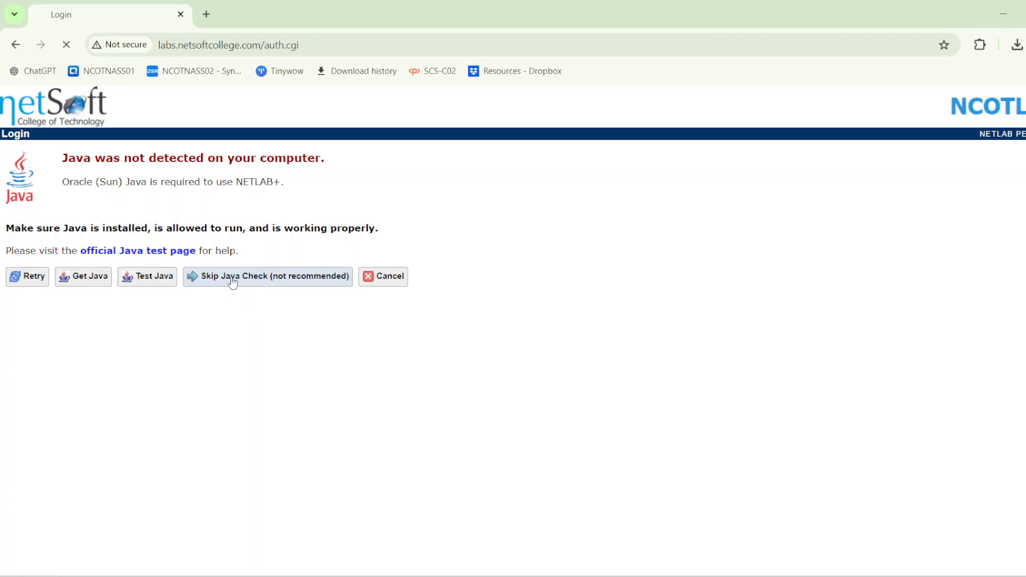
pyautogui.click(267, 275)
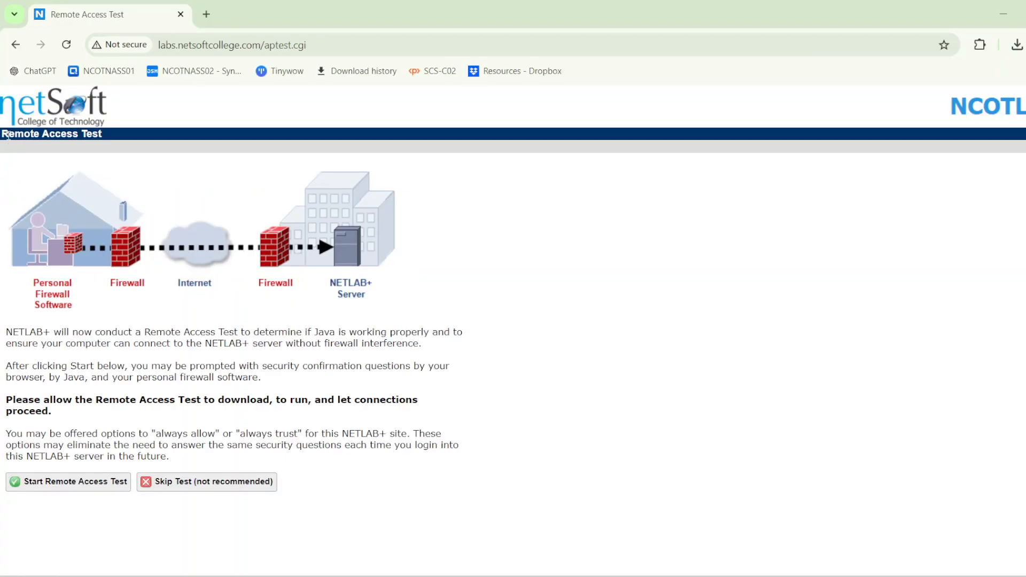
pyautogui.moveTo(110, 141)
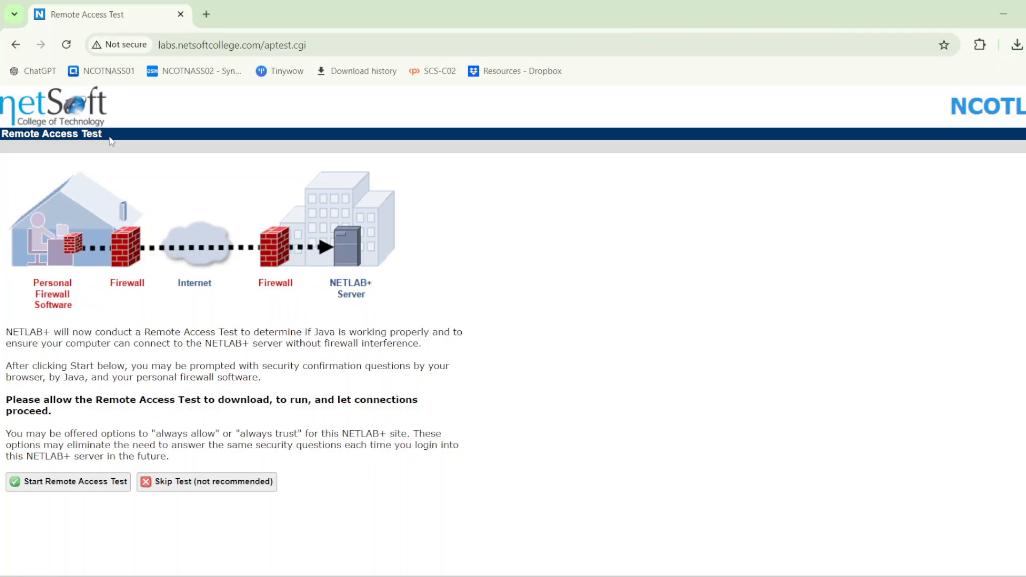
pyautogui.moveTo(85, 435)
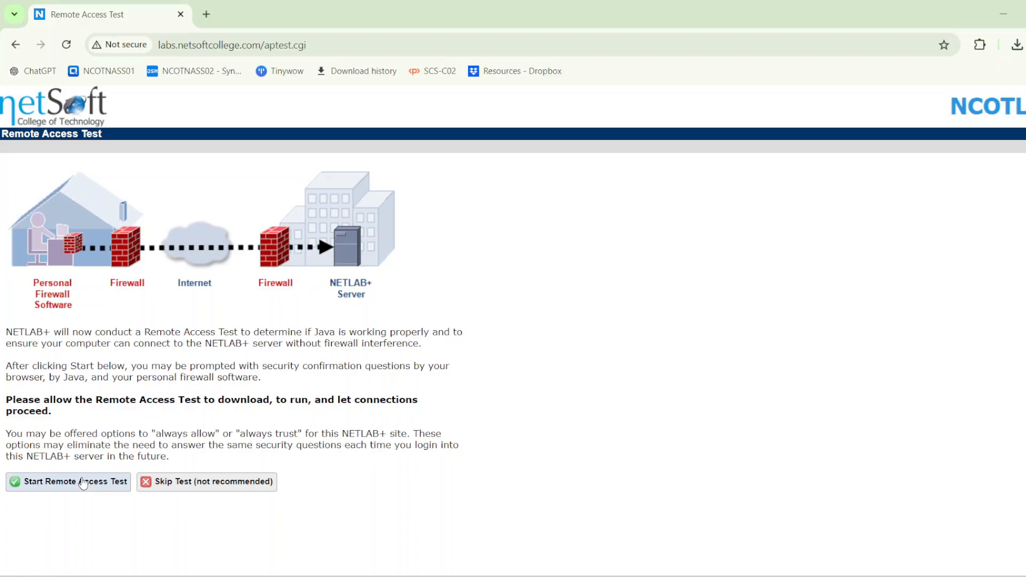
# Run the Remote Access Test, accepting the risk and allowing the application to run
pyautogui.click(68, 481)
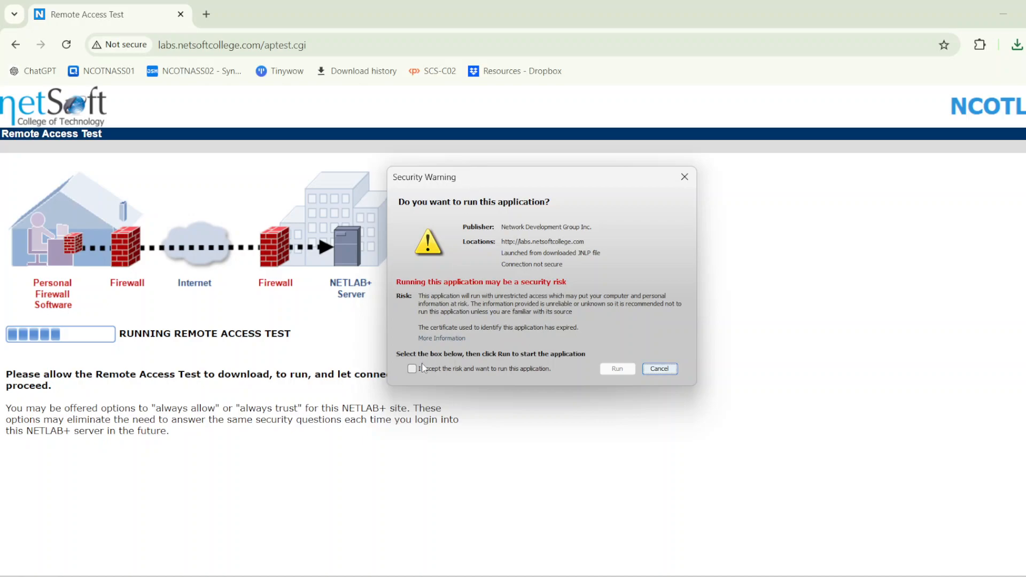
pyautogui.click(412, 368)
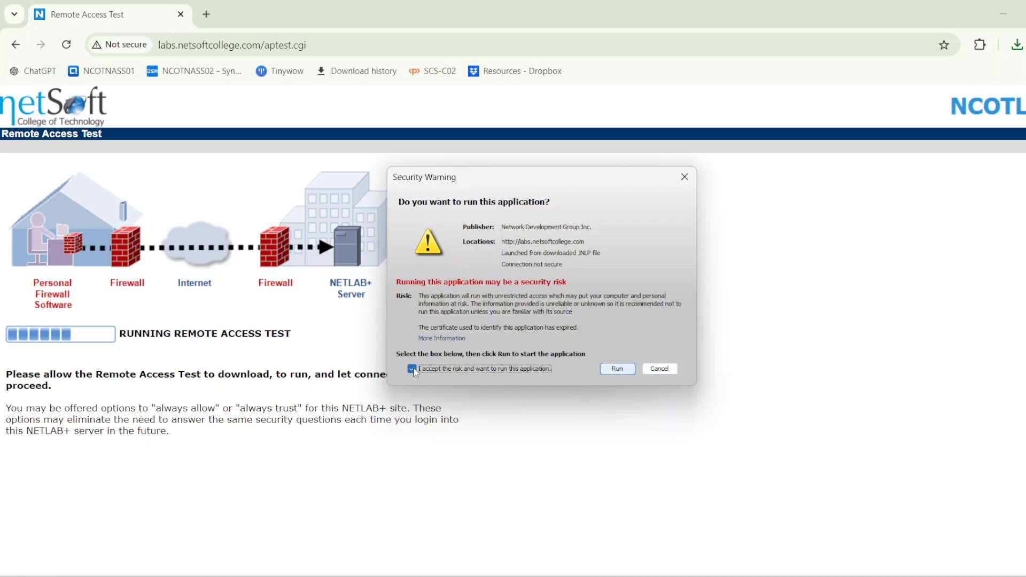
pyautogui.click(412, 368)
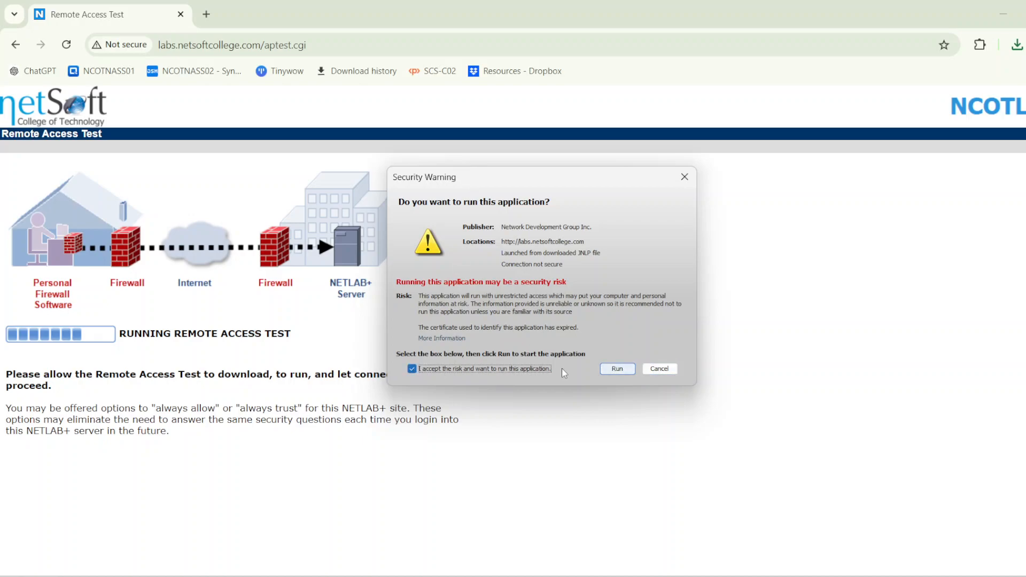
pyautogui.click(616, 369)
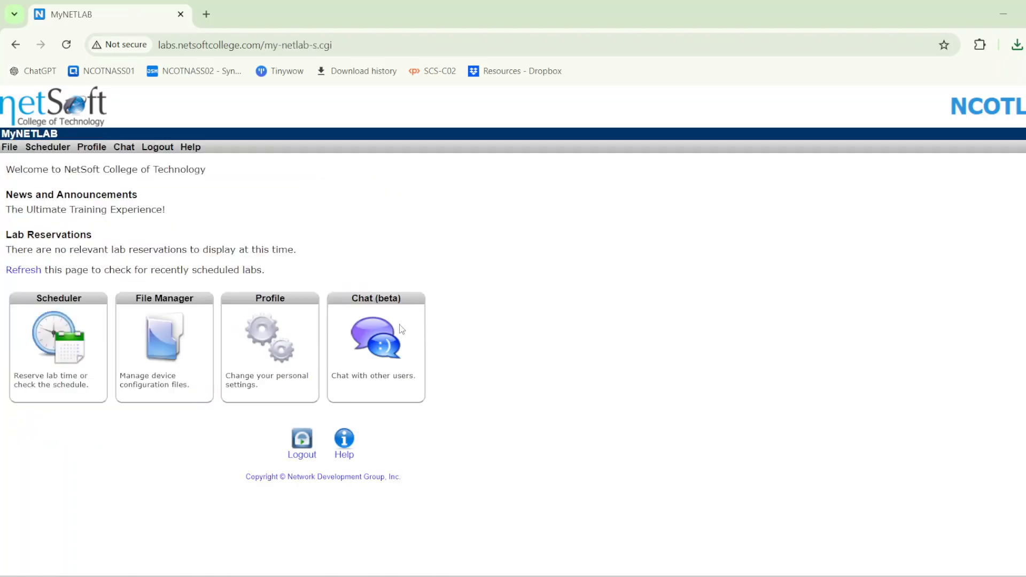
pyautogui.moveTo(683, 267)
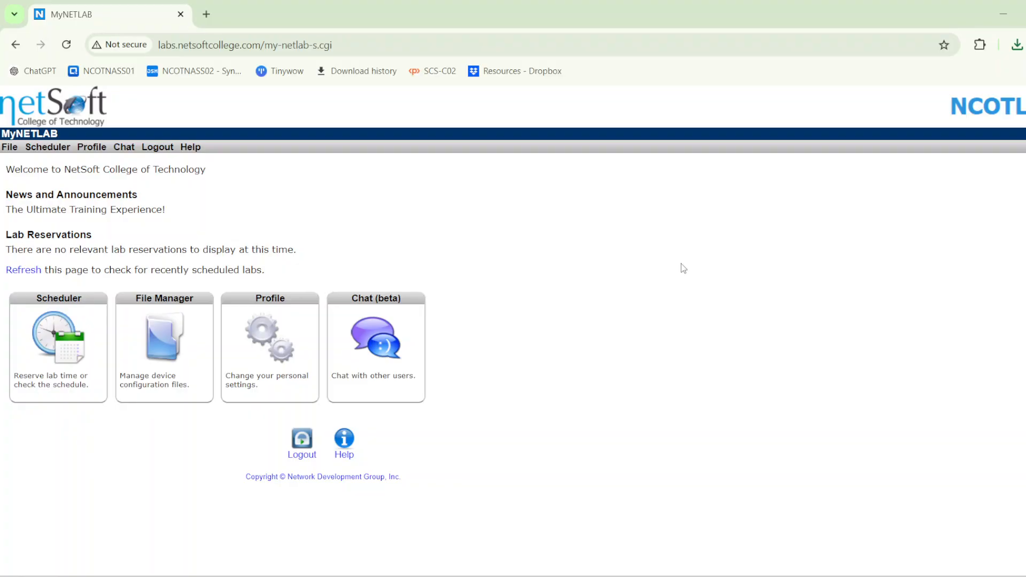
pyautogui.moveTo(620, 255)
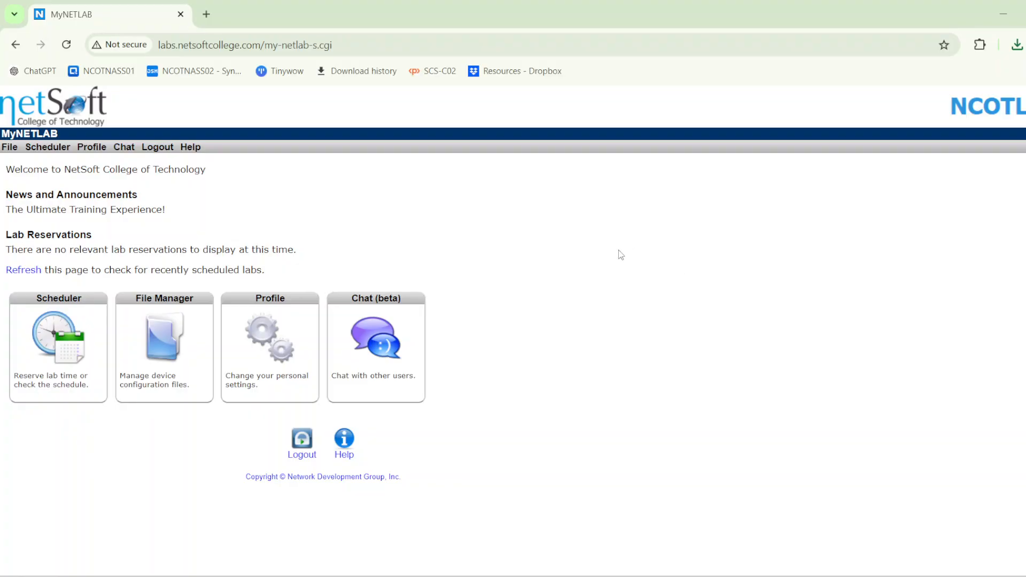
pyautogui.moveTo(40, 230)
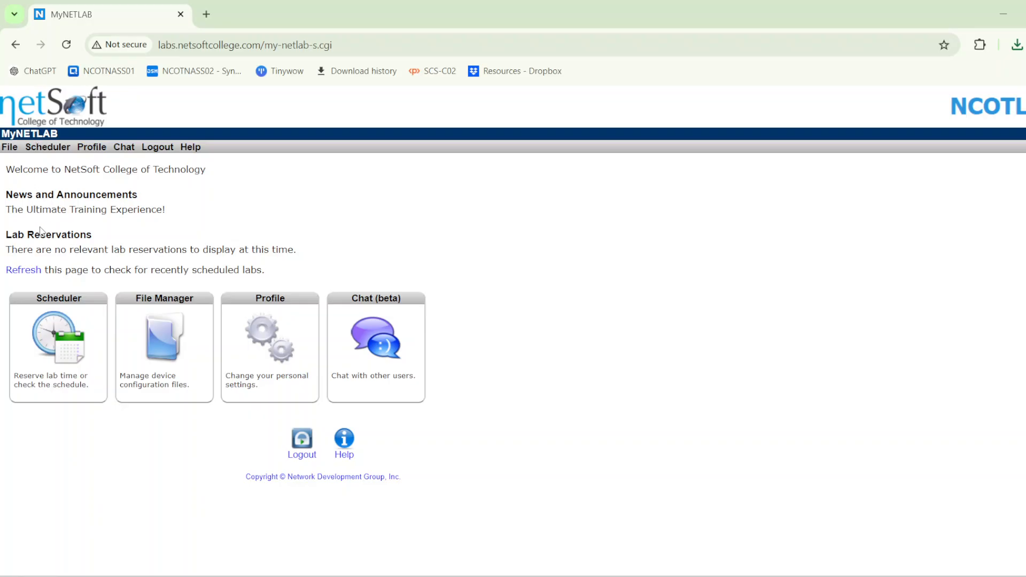
pyautogui.moveTo(513, 516)
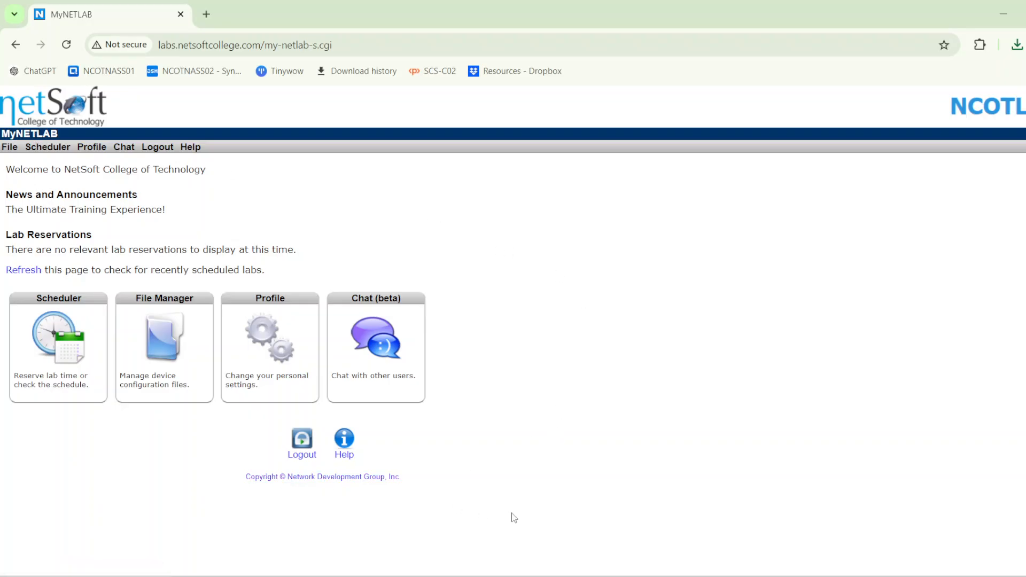
pyautogui.moveTo(90, 415)
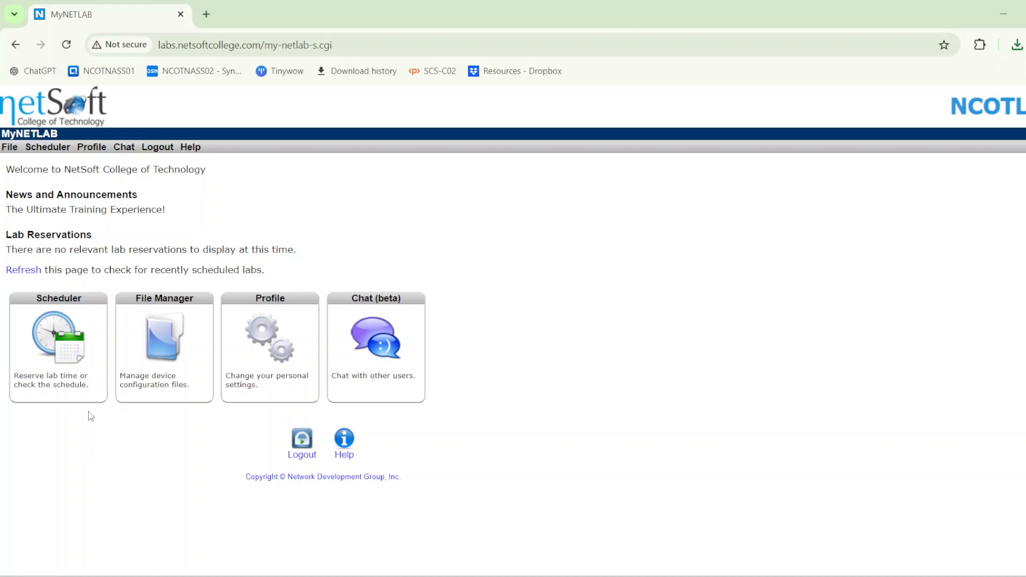
pyautogui.moveTo(75, 349)
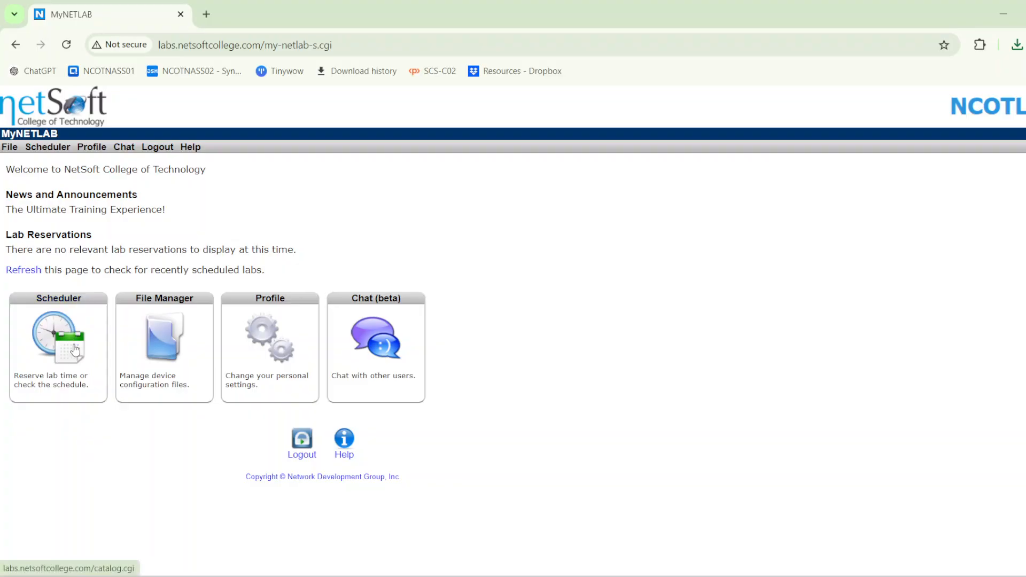
# Open the Scheduler and choose the NCOTADPC class
pyautogui.click(58, 336)
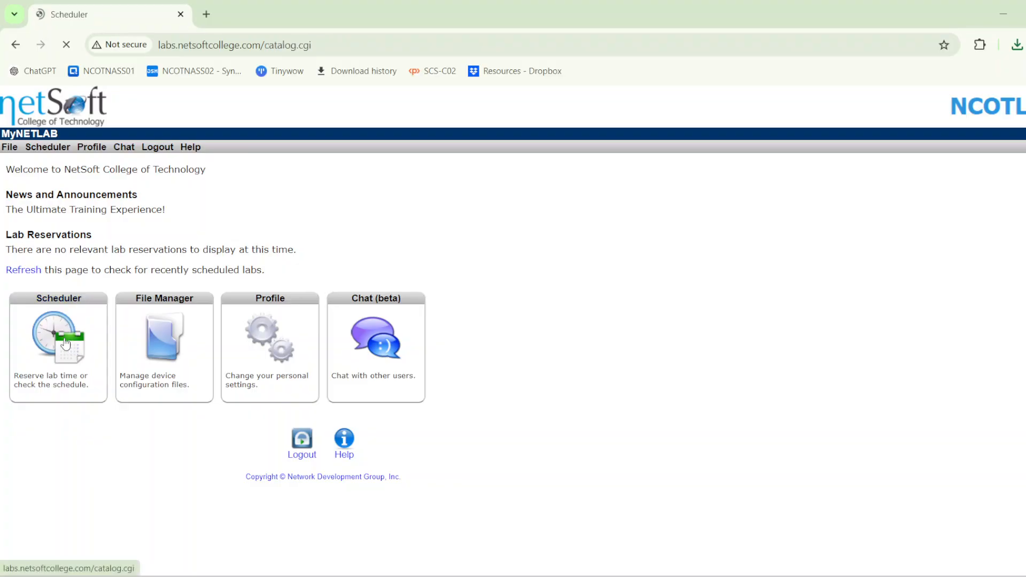
pyautogui.click(57, 337)
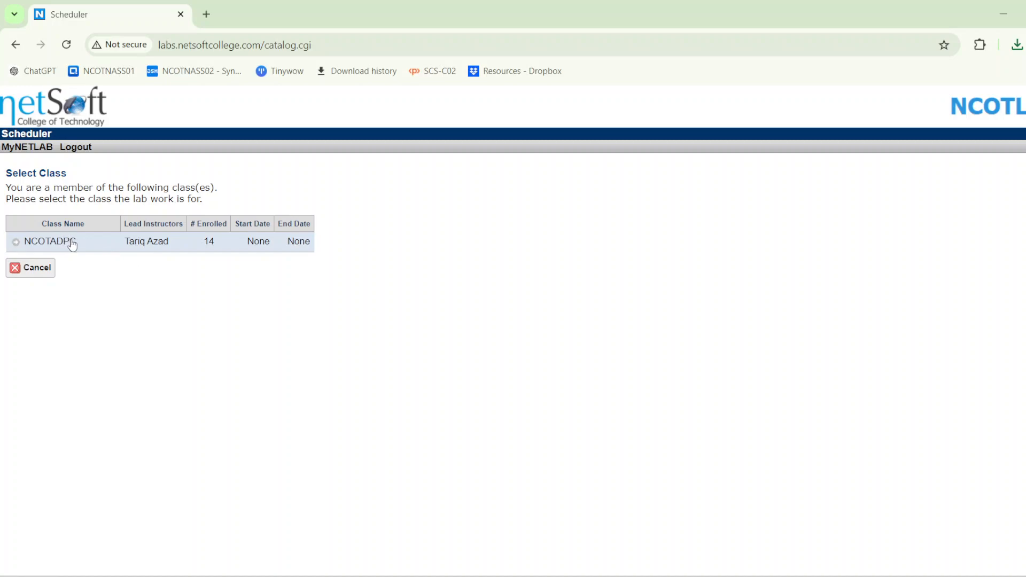
pyautogui.moveTo(85, 244)
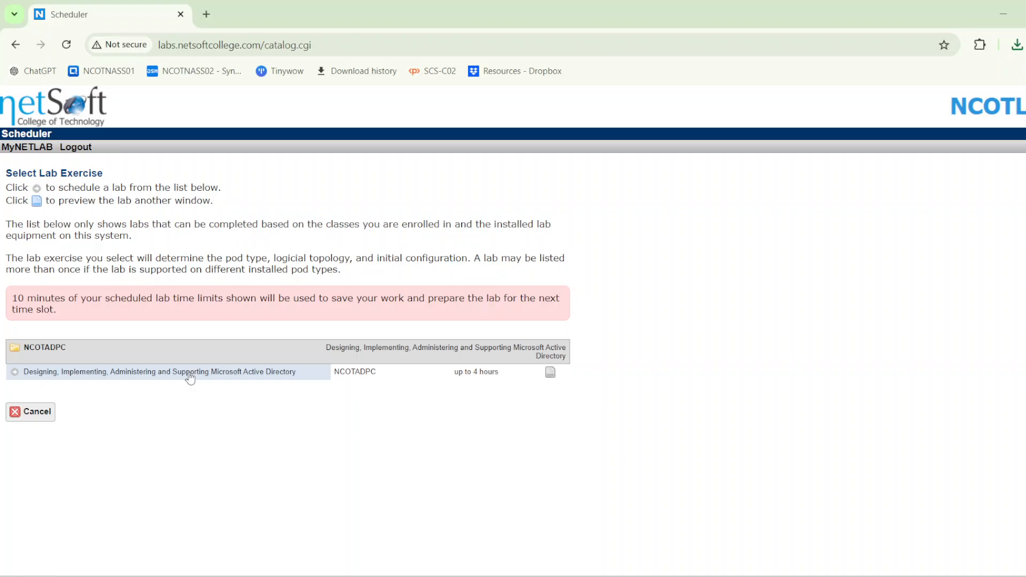
# Choose the 'Designing, Implementing, Administering and Supporting Microsoft Active Directory' lab exercise
pyautogui.click(14, 372)
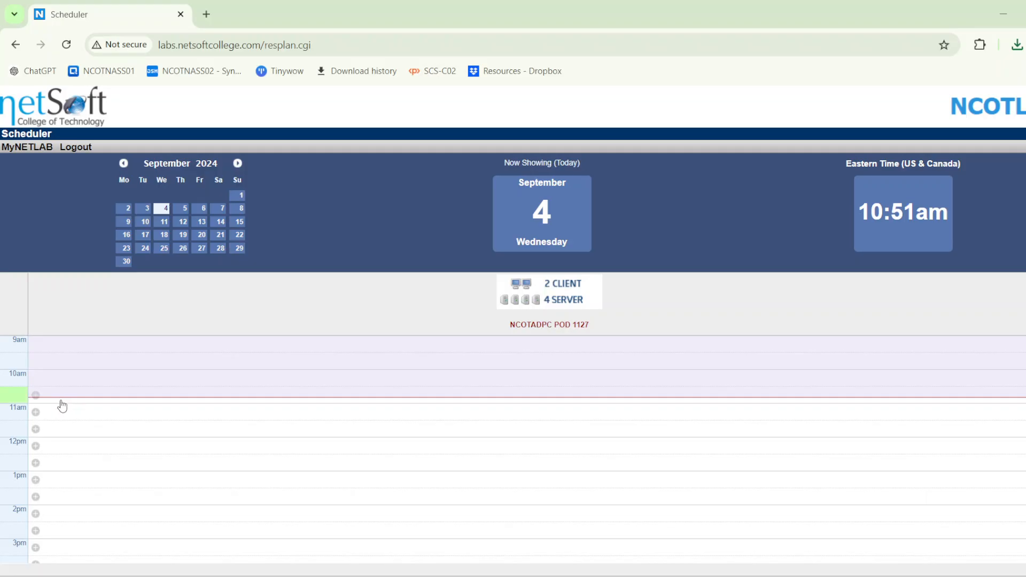
# Reserve POD 1127 from now until 12:00pm as reservation 19381 and return home
pyautogui.click(35, 395)
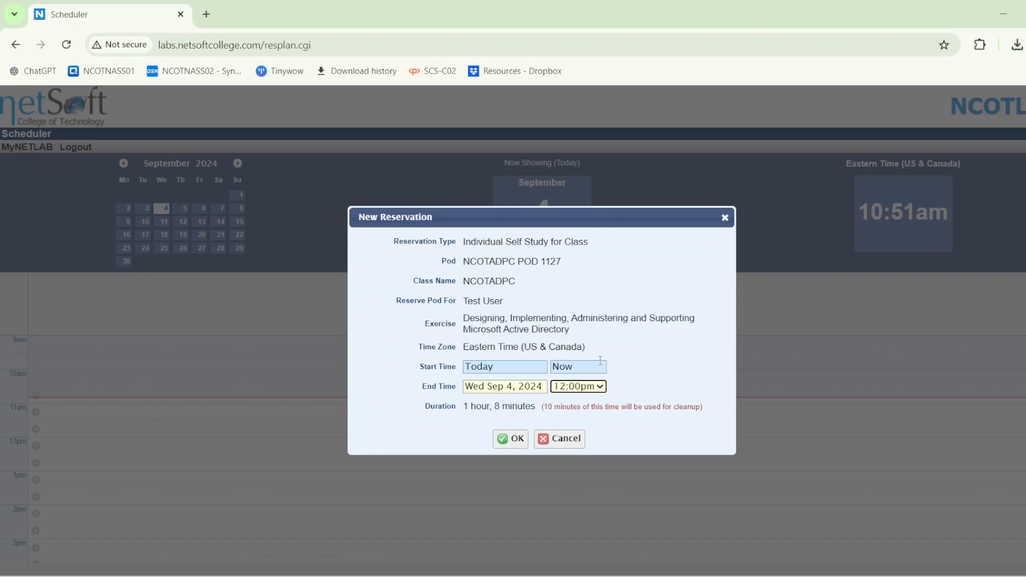
pyautogui.moveTo(600, 387)
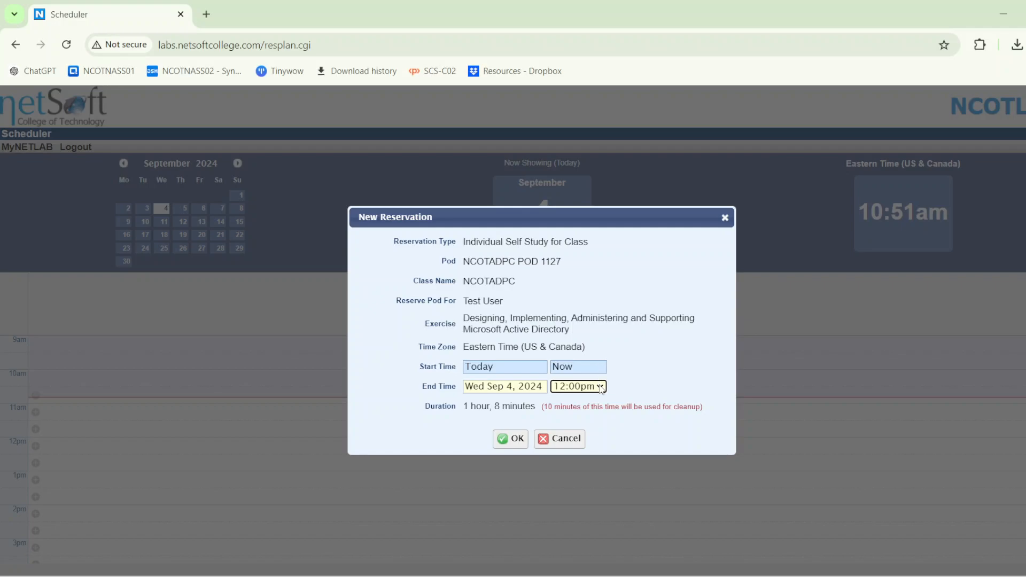
pyautogui.moveTo(553, 397)
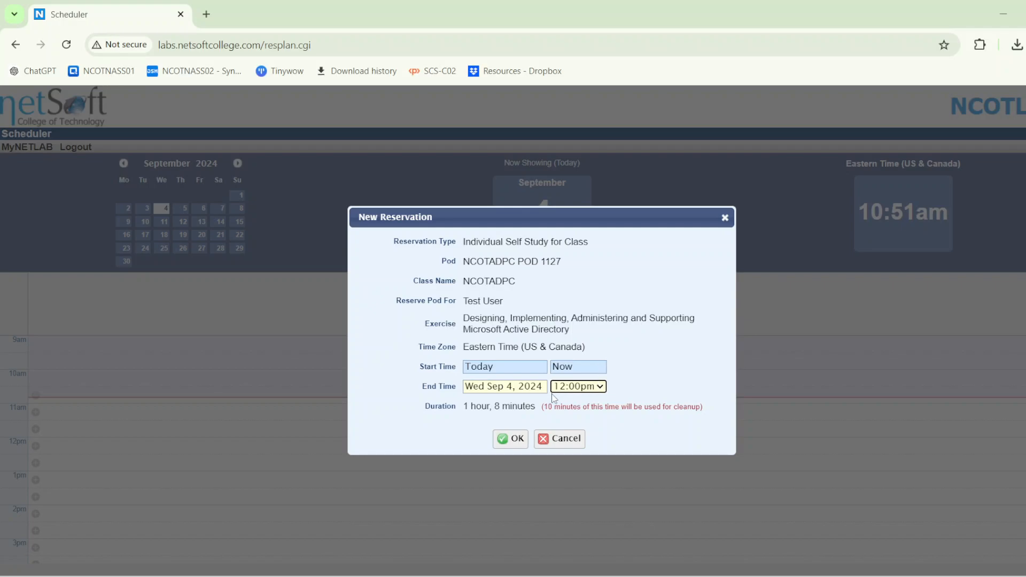
pyautogui.click(578, 386)
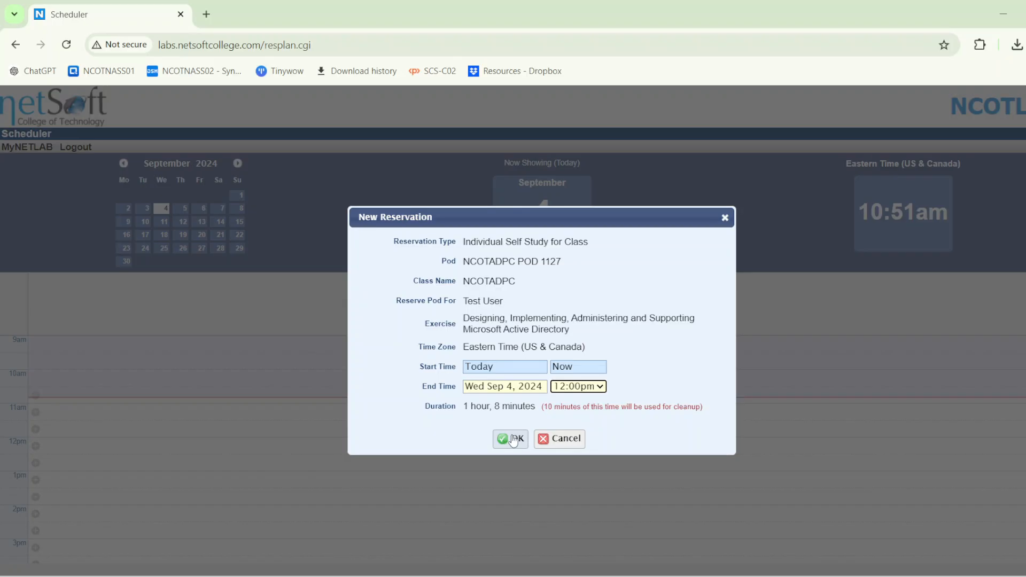
pyautogui.click(510, 438)
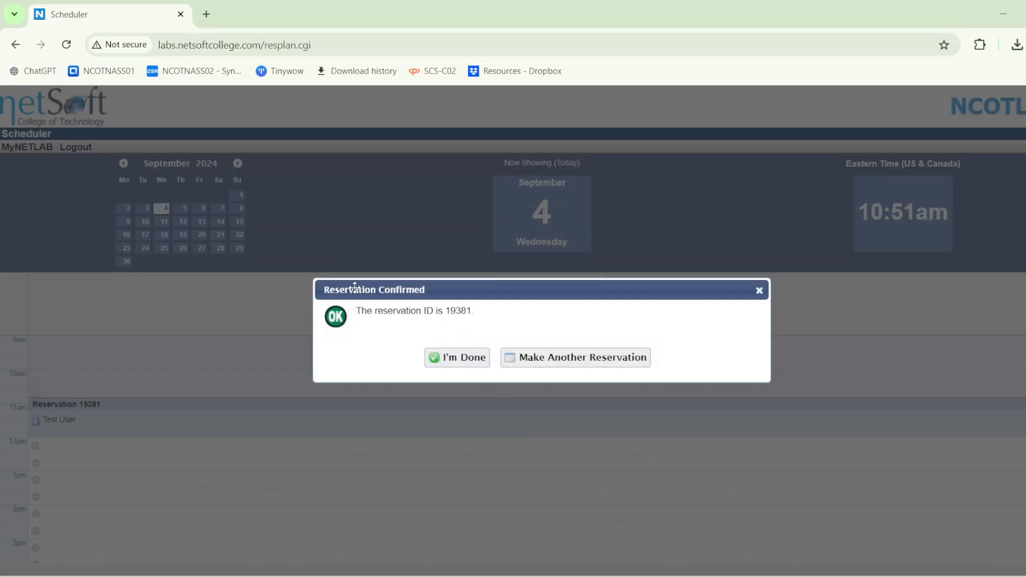
pyautogui.moveTo(411, 288)
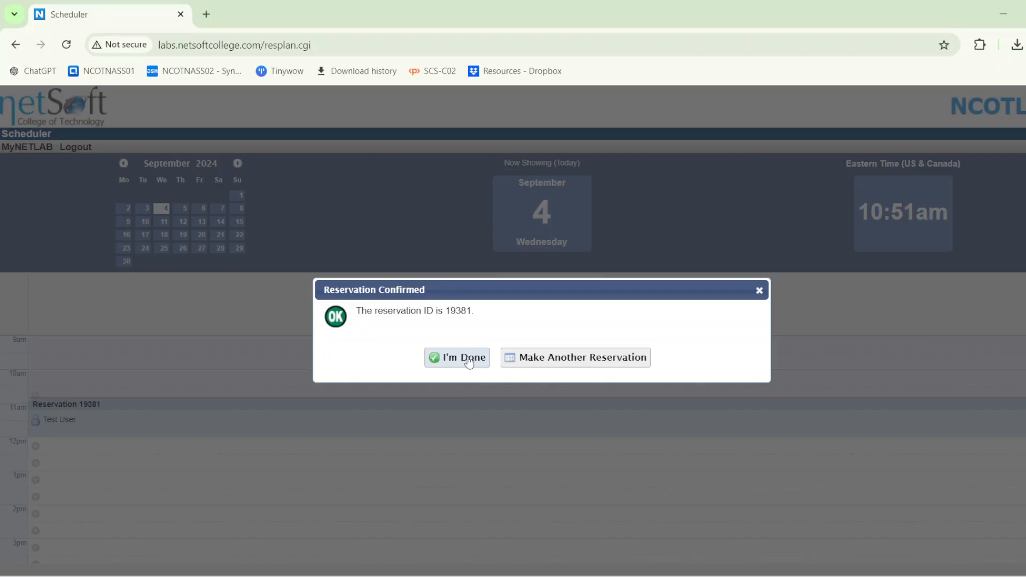
pyautogui.click(457, 358)
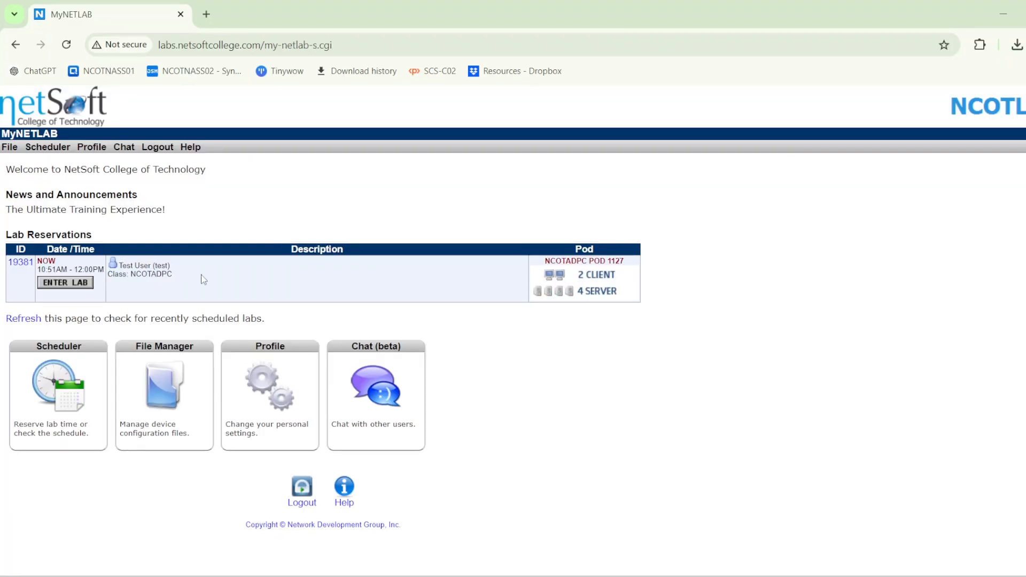
pyautogui.moveTo(349, 302)
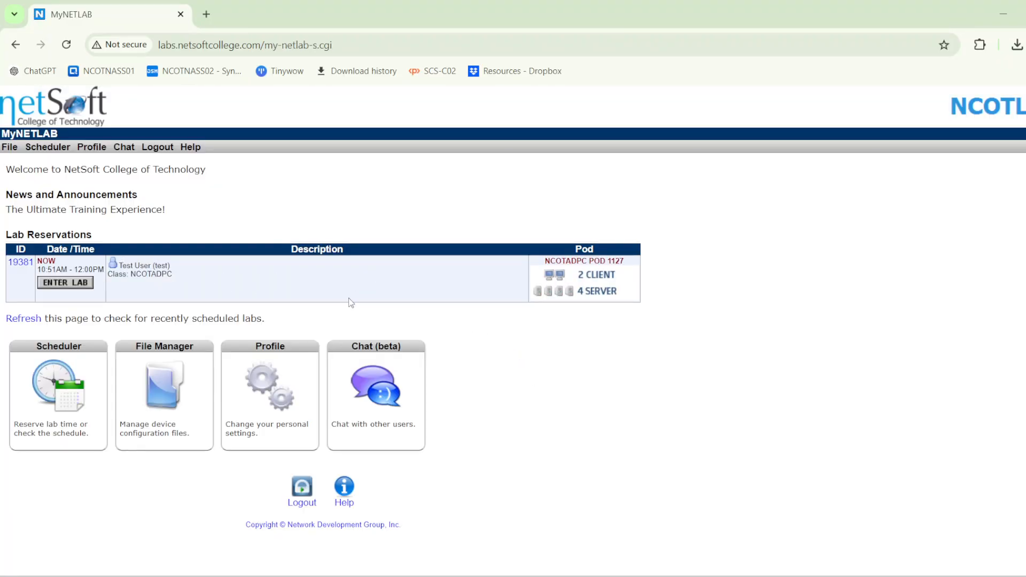
pyautogui.moveTo(66, 283)
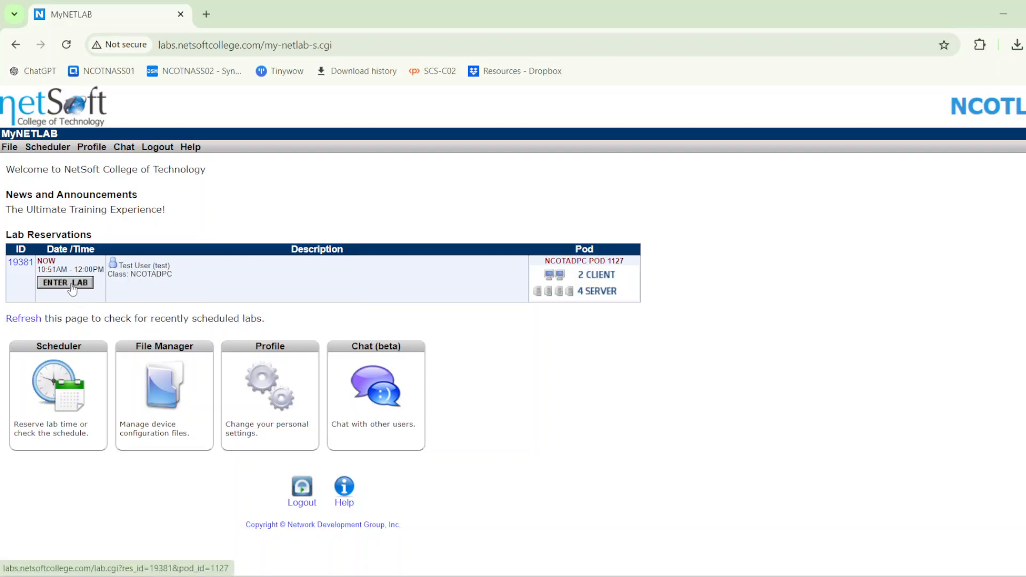
# Enter the lab for reservation 19381 to start the equipment pod
pyautogui.click(65, 282)
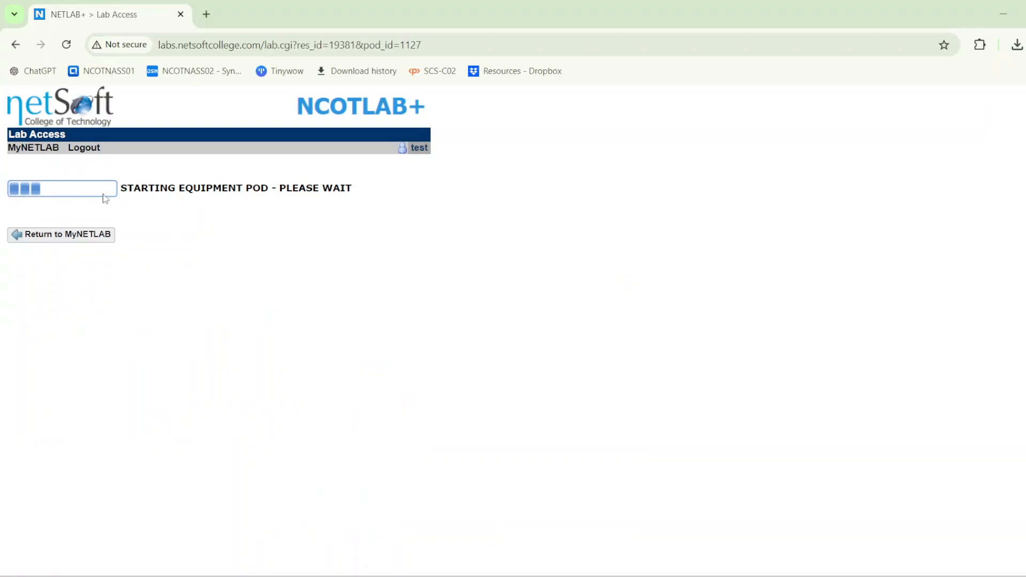
pyautogui.moveTo(236, 210)
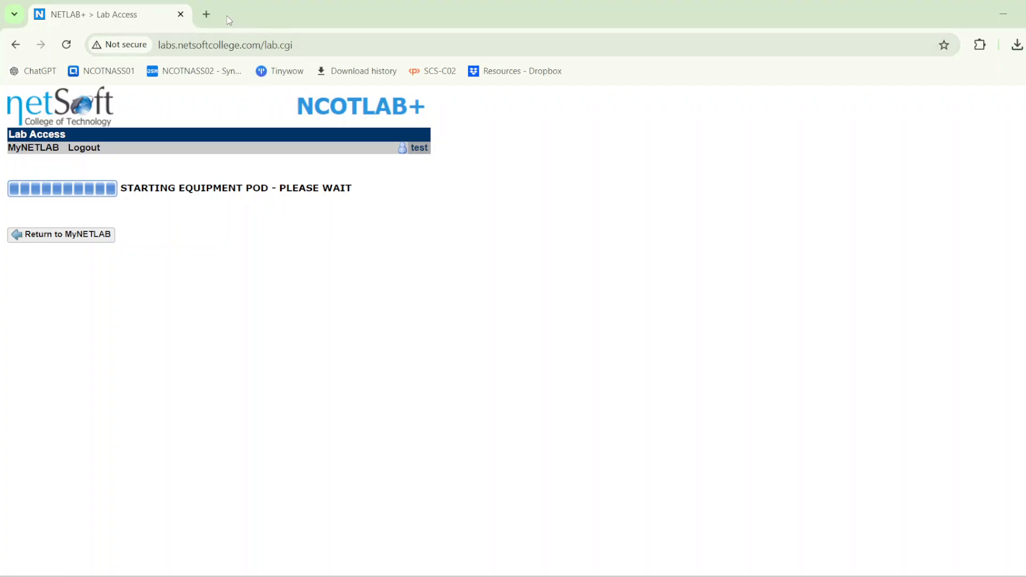
pyautogui.moveTo(205, 14)
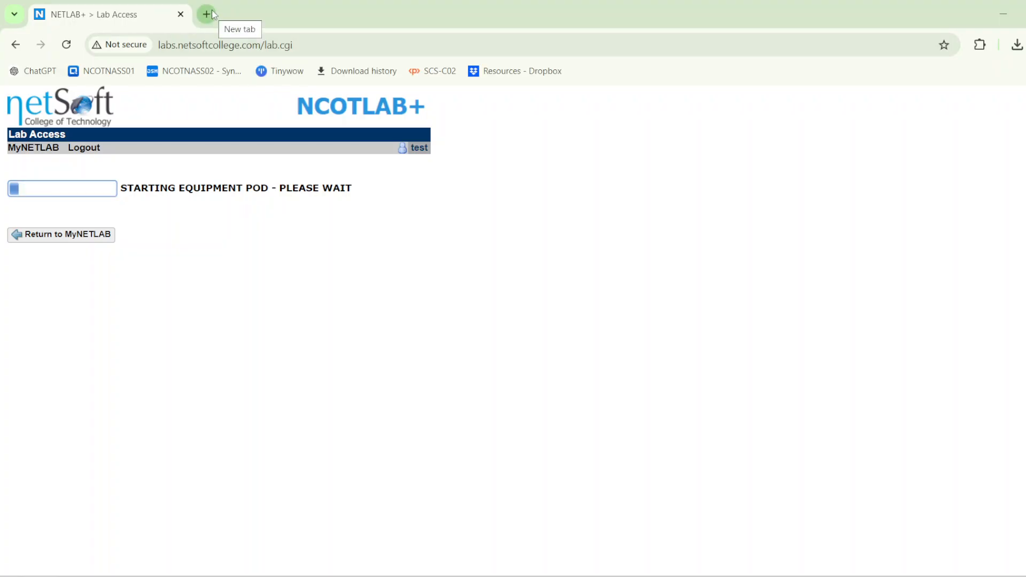
pyautogui.moveTo(204, 9)
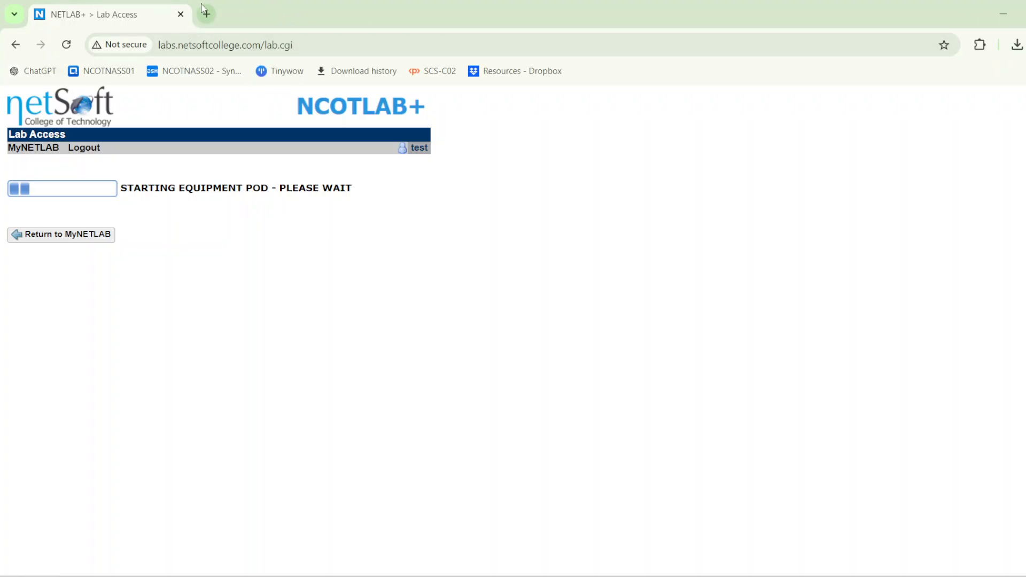
pyautogui.moveTo(207, 15)
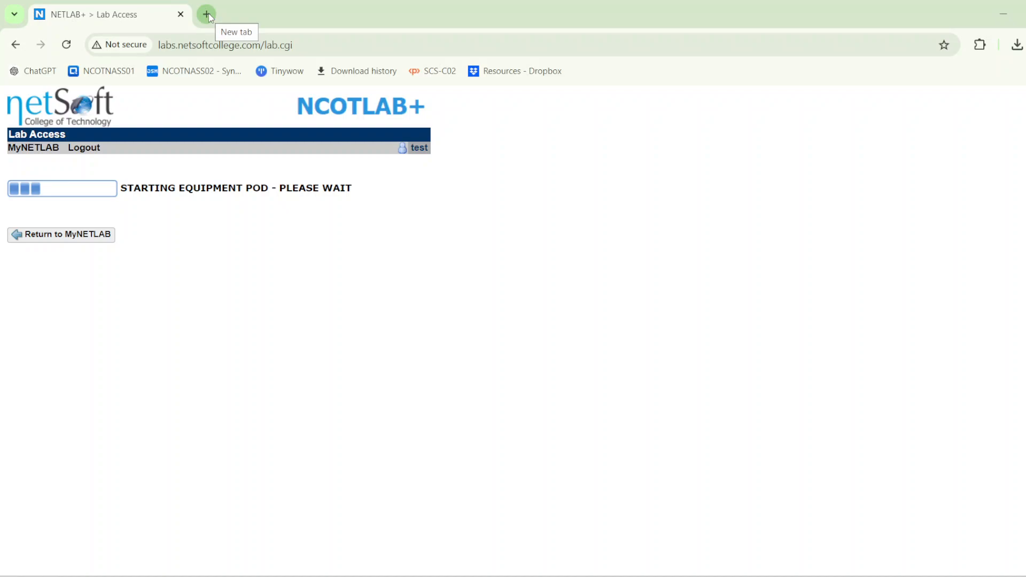
# Load 142.112.35.139 in a new browser tab to reach the NETLAB Professional Edition page
pyautogui.click(206, 14)
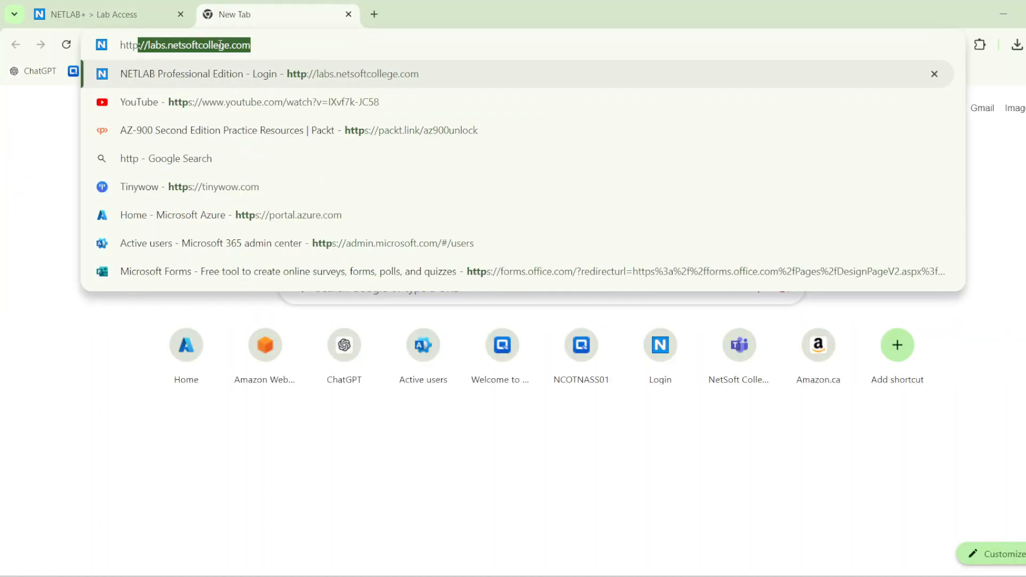
pyautogui.write('142.112.35.139')
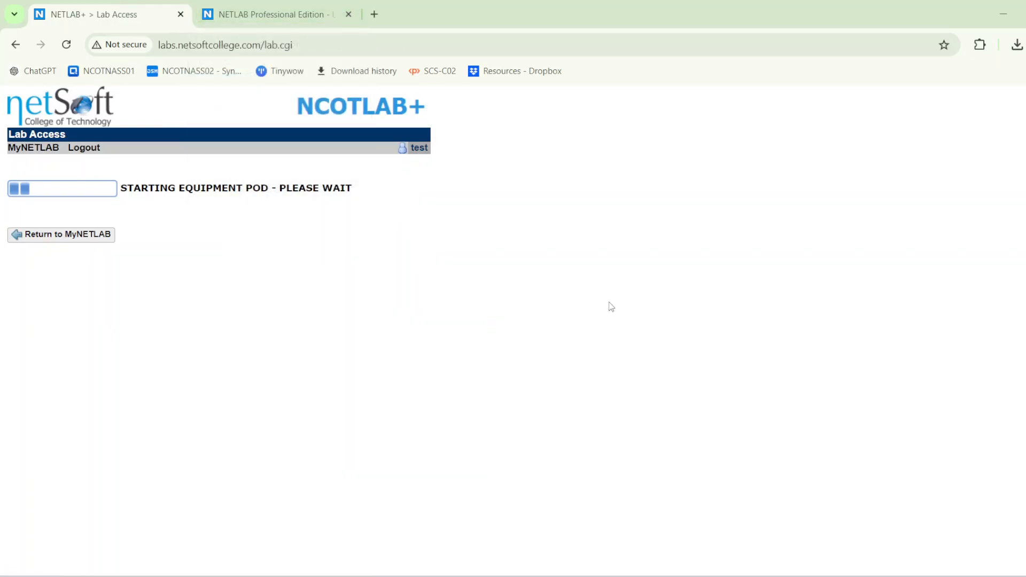
# Close the extra NETLAB tab, leaving only the Lab Access page
pyautogui.click(348, 14)
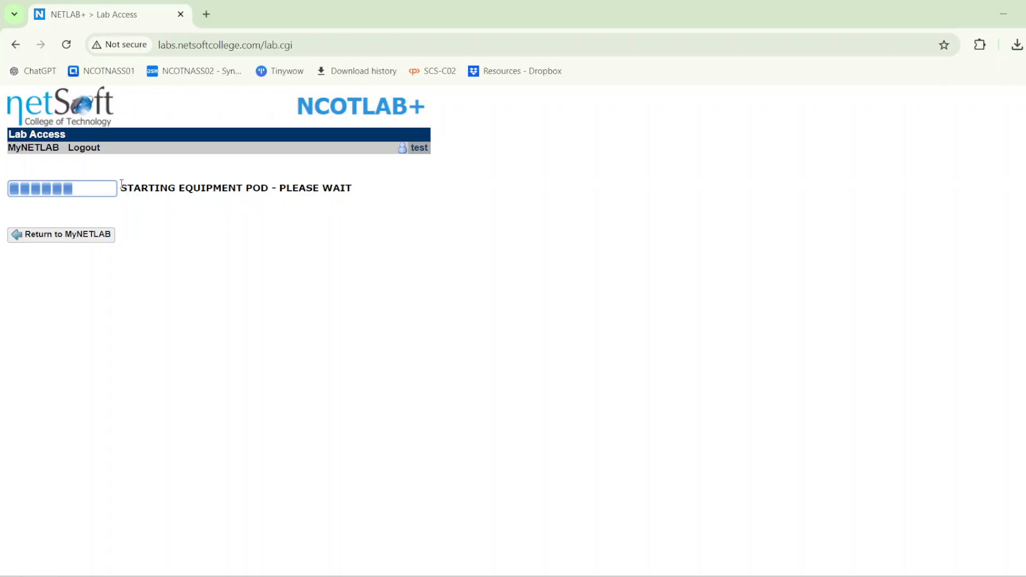
pyautogui.moveTo(515, 206)
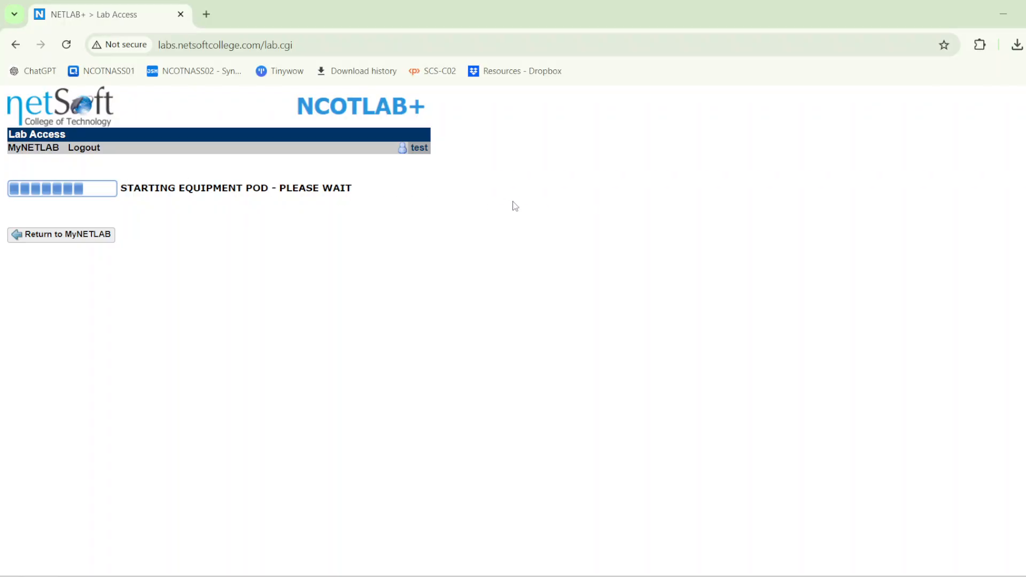
pyautogui.moveTo(501, 207)
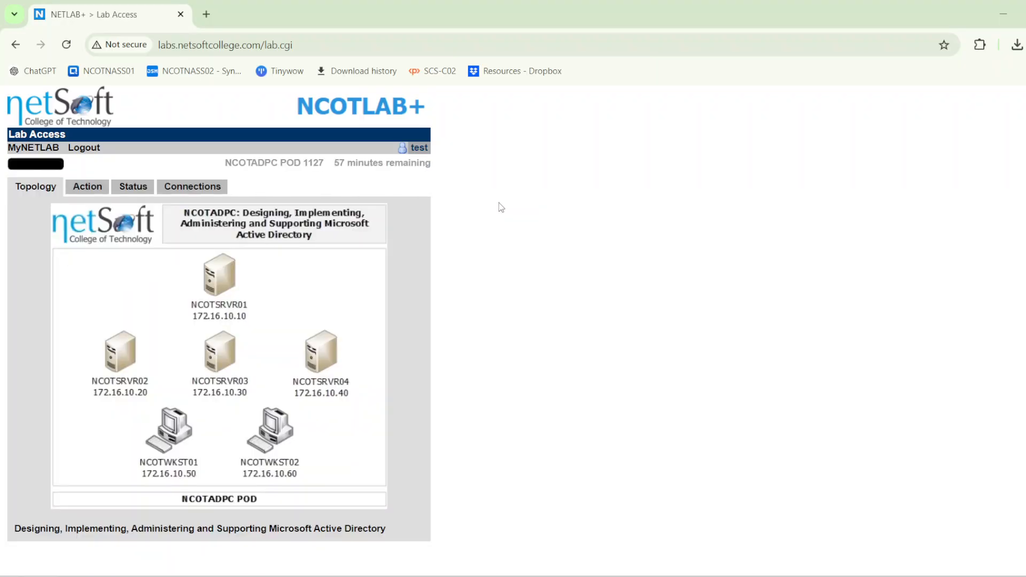
pyautogui.moveTo(492, 210)
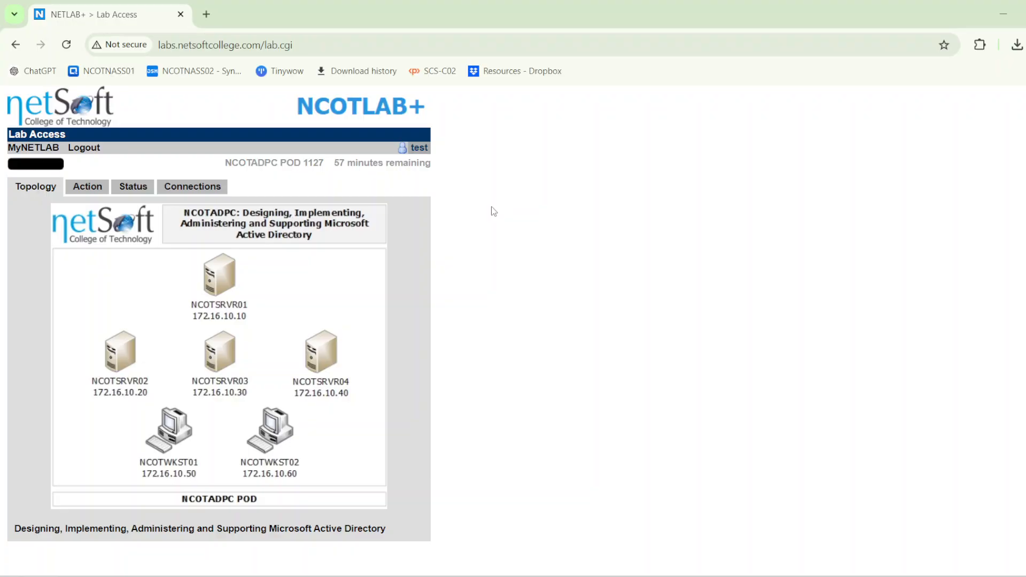
pyautogui.moveTo(182, 148)
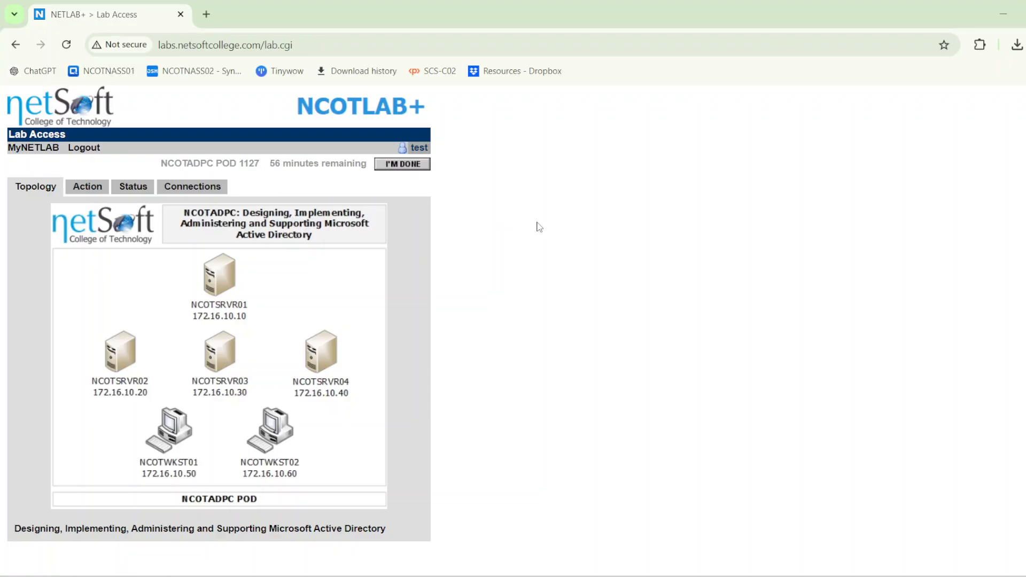
pyautogui.moveTo(390, 229)
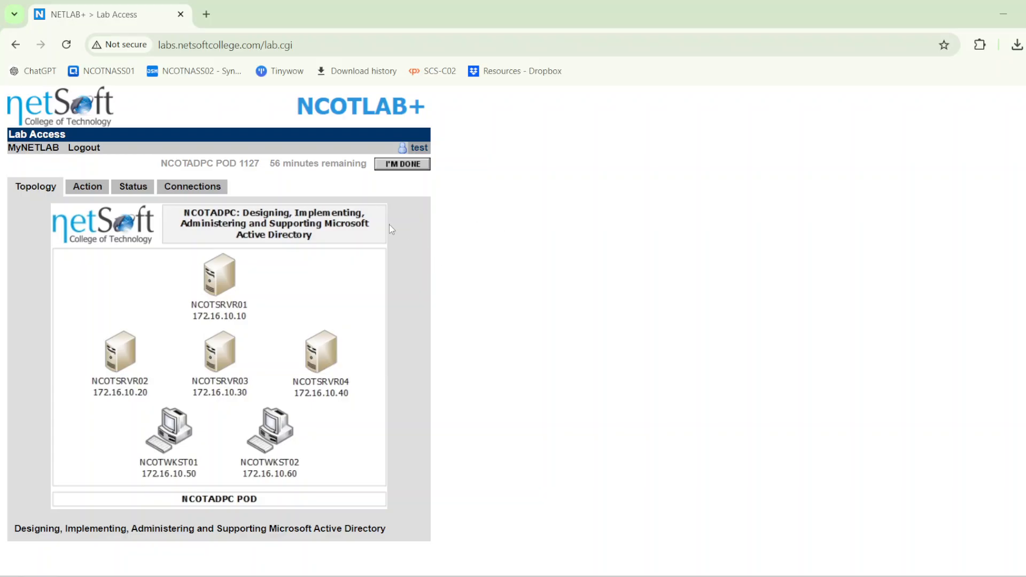
pyautogui.moveTo(256, 239)
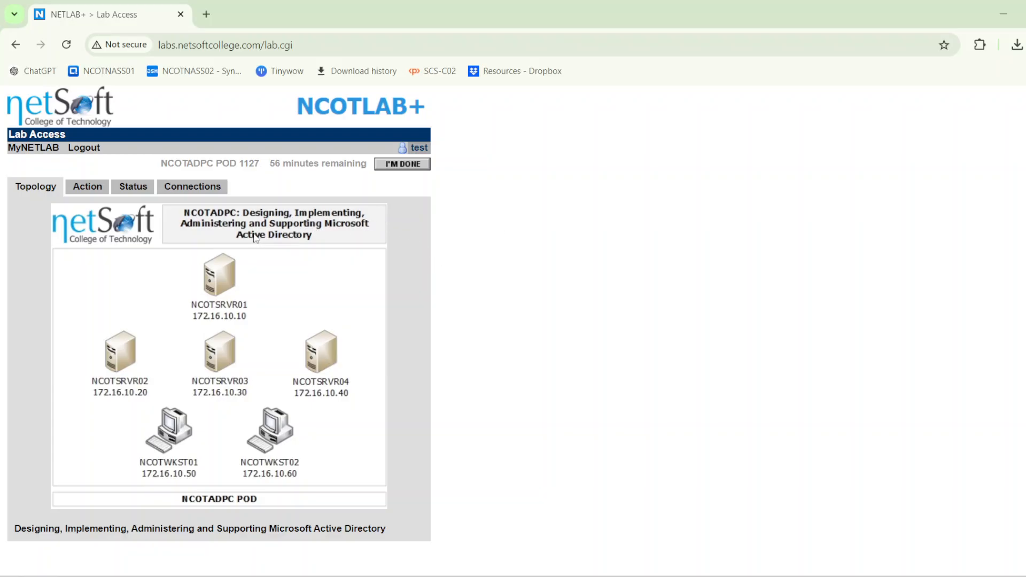
pyautogui.moveTo(361, 461)
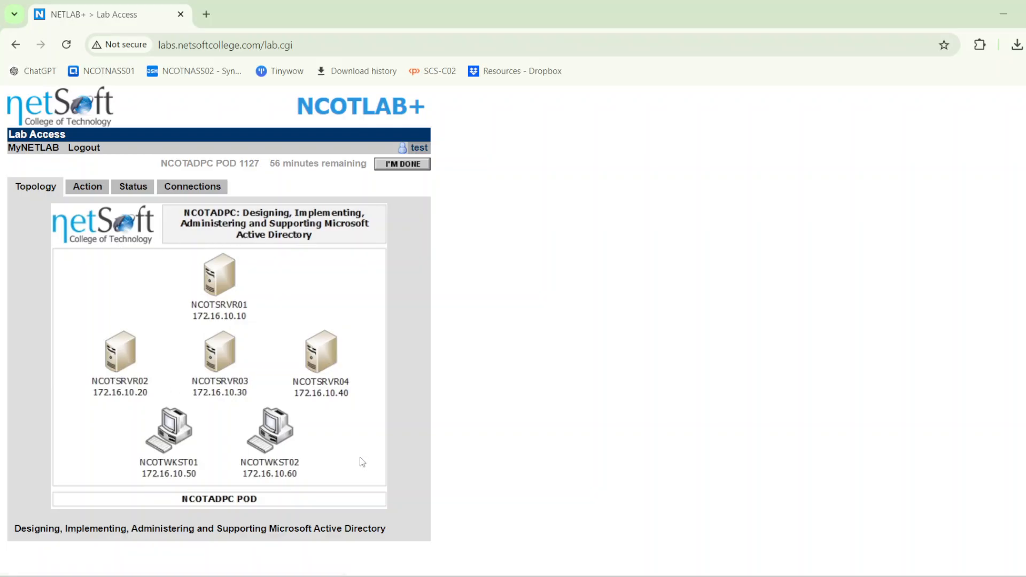
pyautogui.moveTo(218, 275)
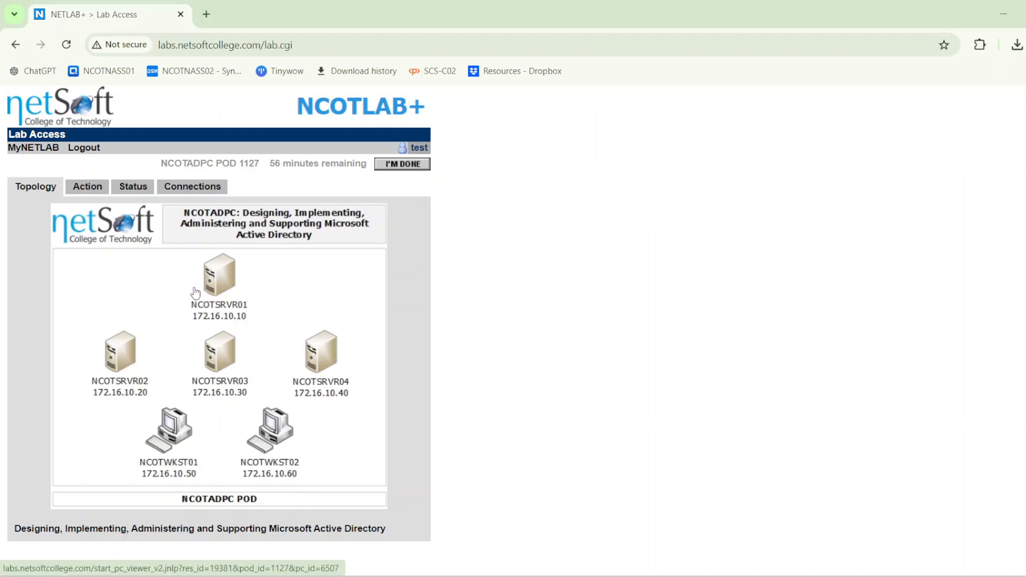
pyautogui.moveTo(301, 280)
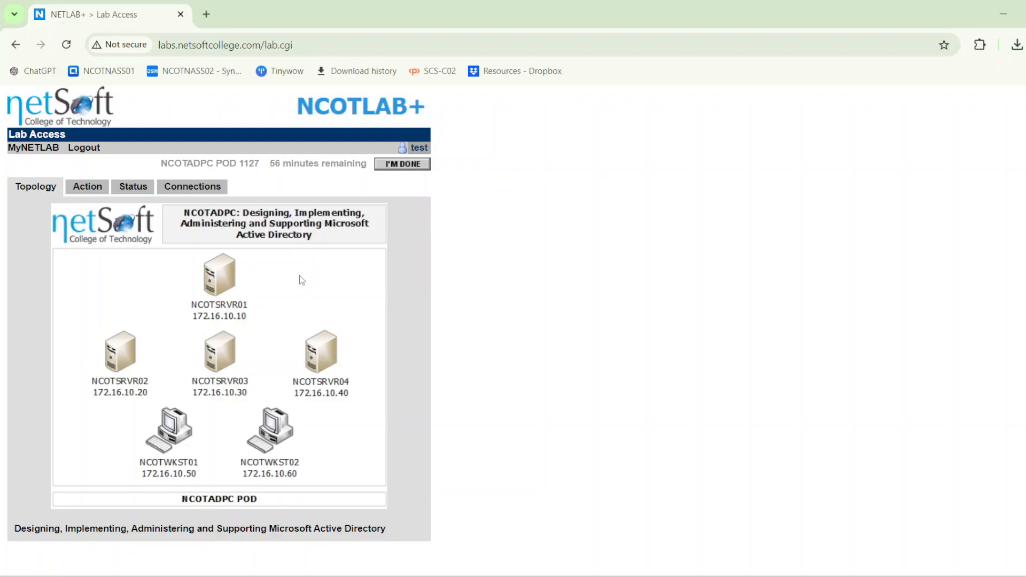
pyautogui.moveTo(219, 442)
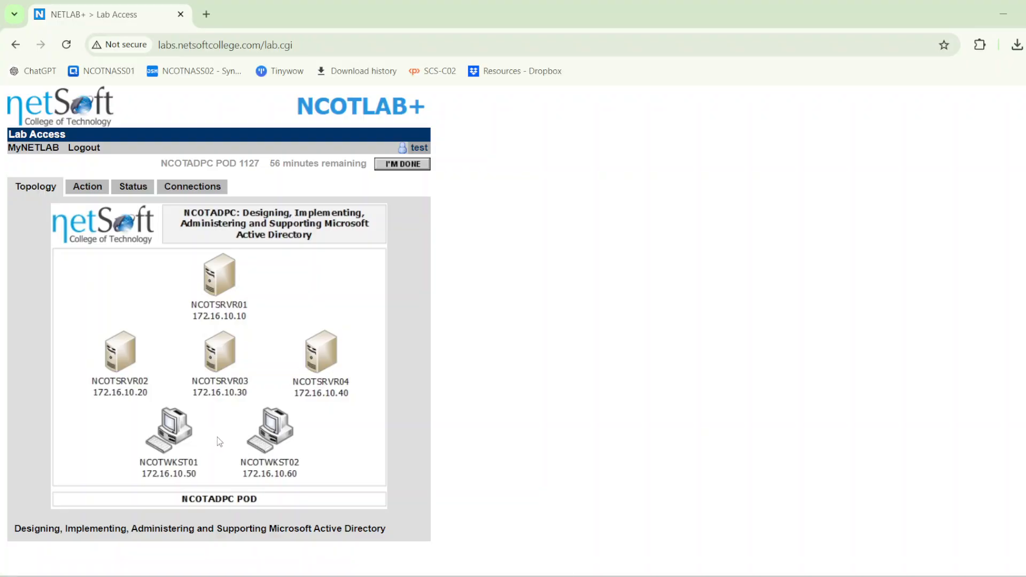
pyautogui.moveTo(271, 429)
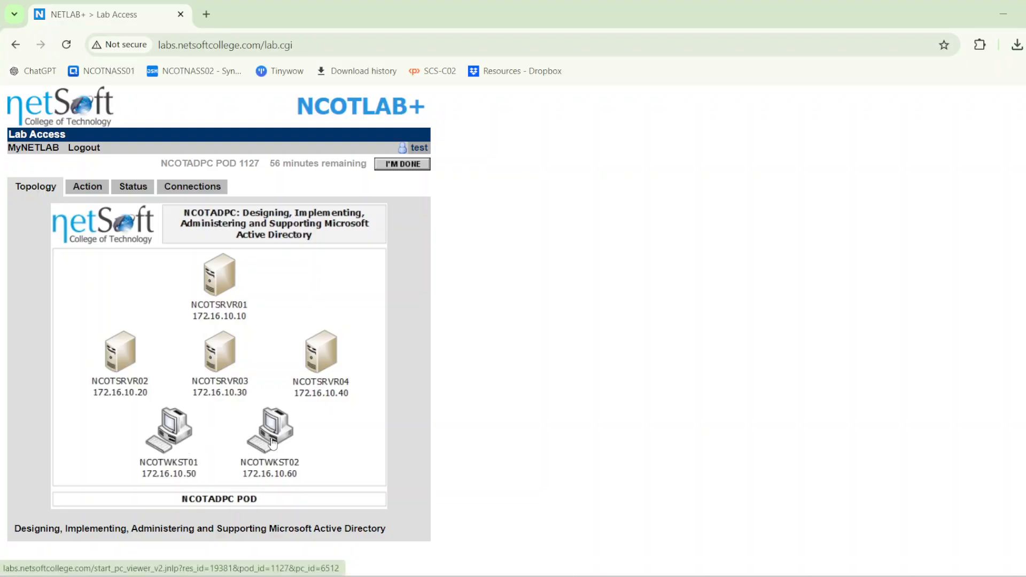
pyautogui.moveTo(278, 268)
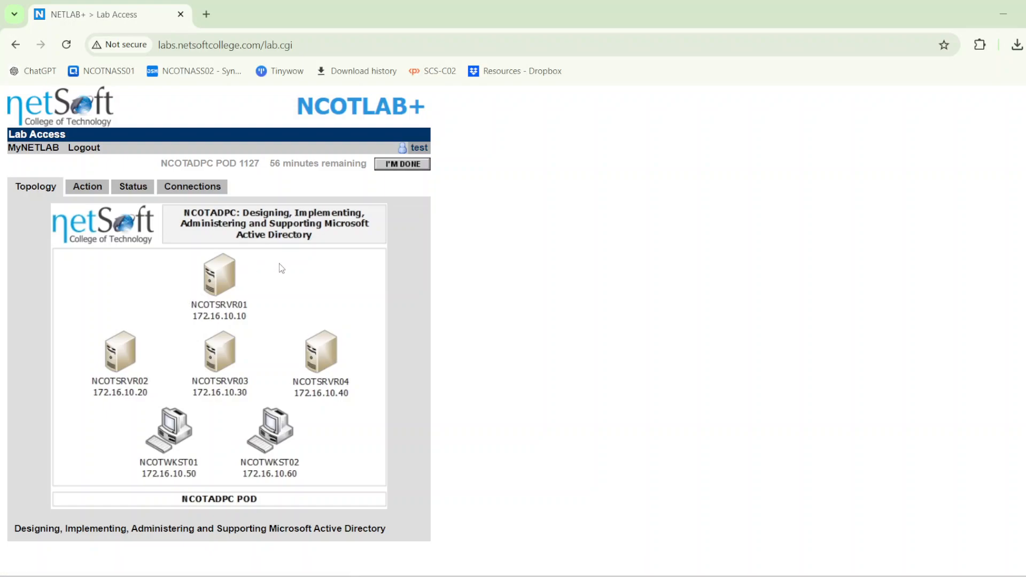
pyautogui.moveTo(219, 274)
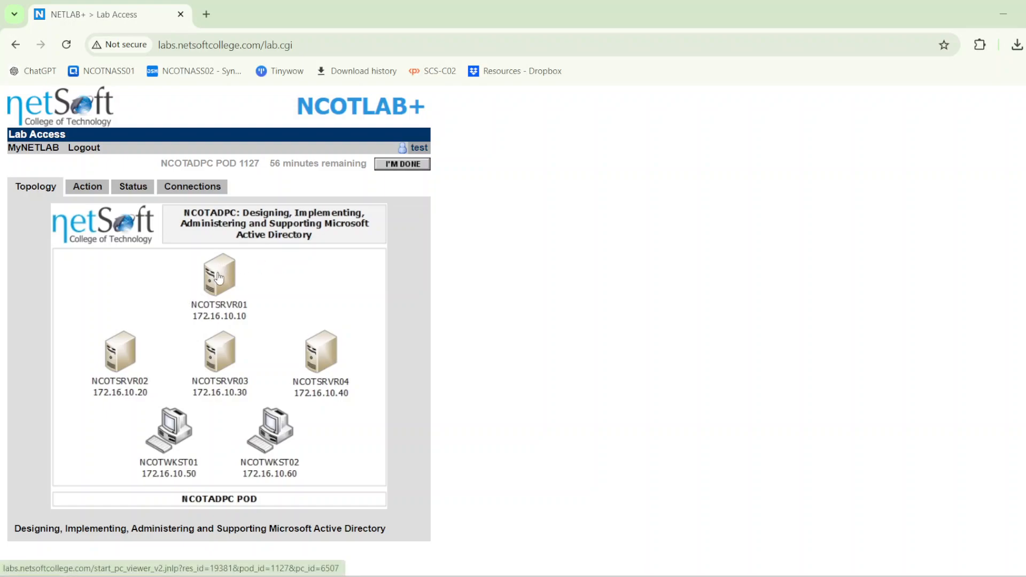
# Launch the NCOTSRVR01 viewer, keeping the .jnlp file and accepting the security risk
pyautogui.click(219, 273)
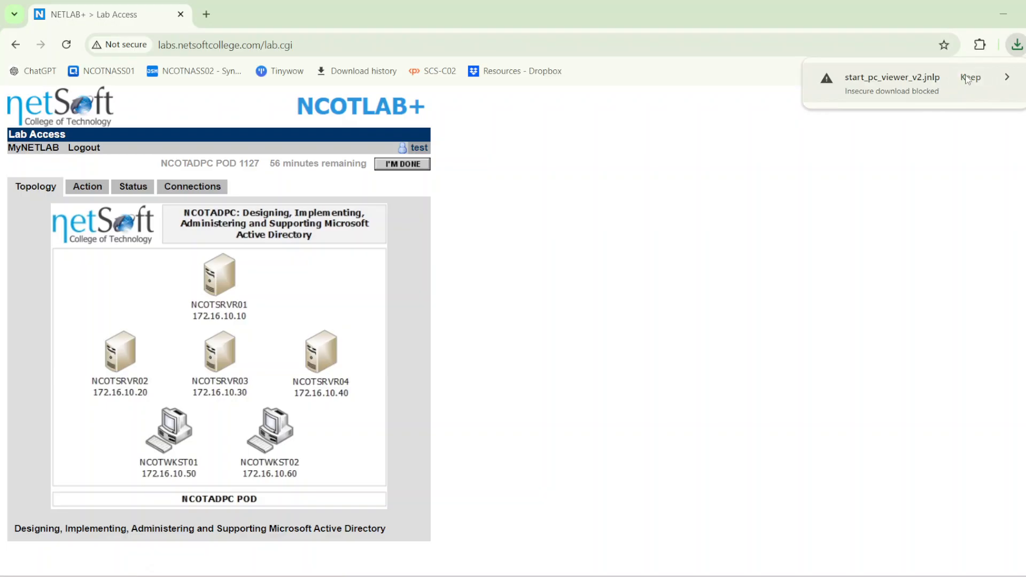
pyautogui.click(971, 77)
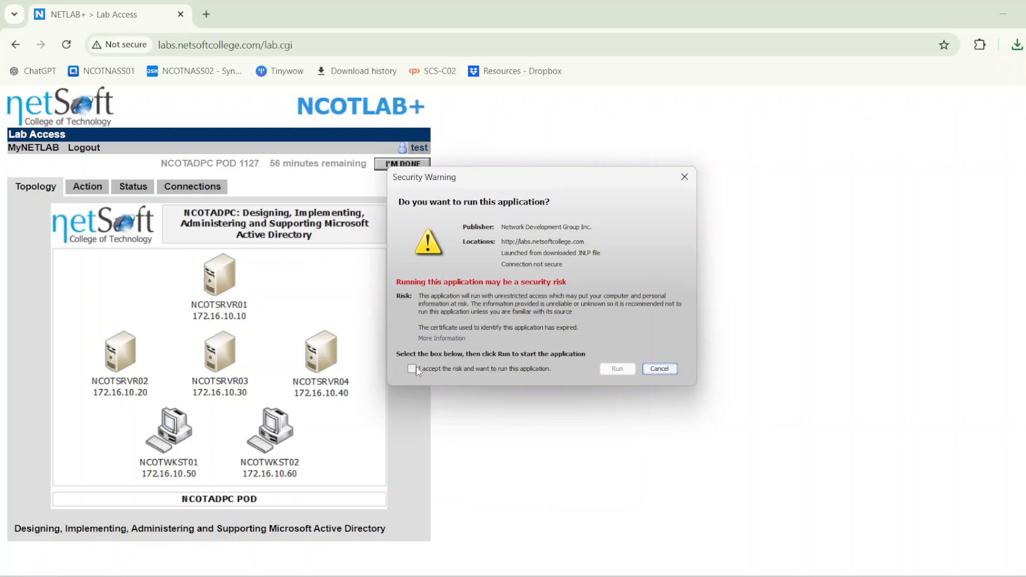
pyautogui.click(412, 368)
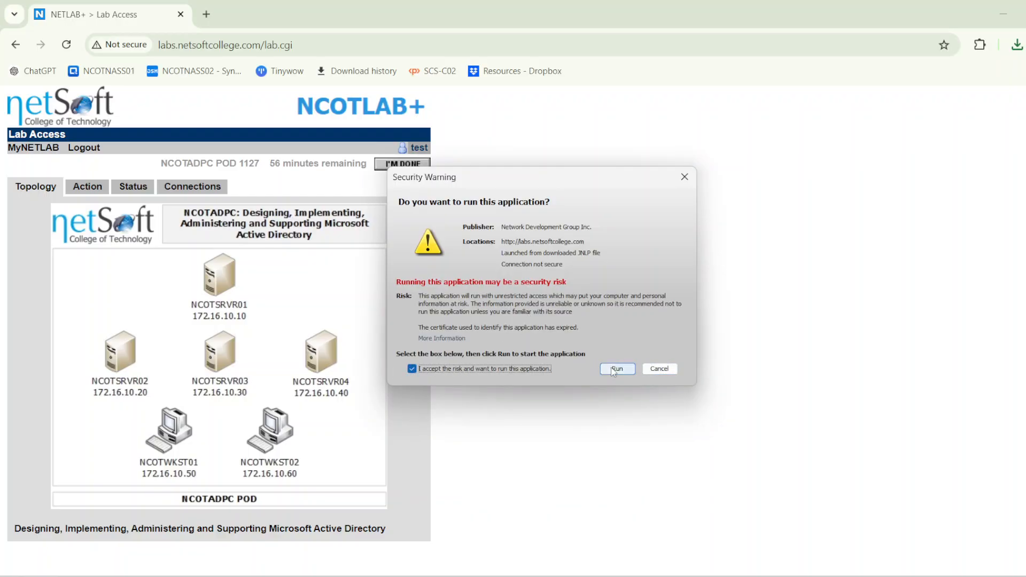
pyautogui.click(616, 369)
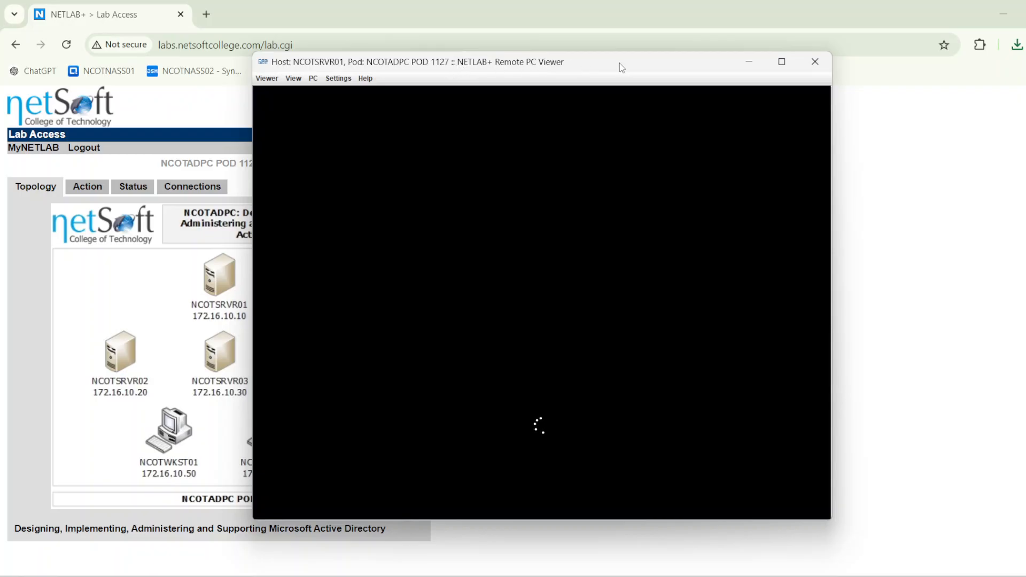
pyautogui.moveTo(617, 65)
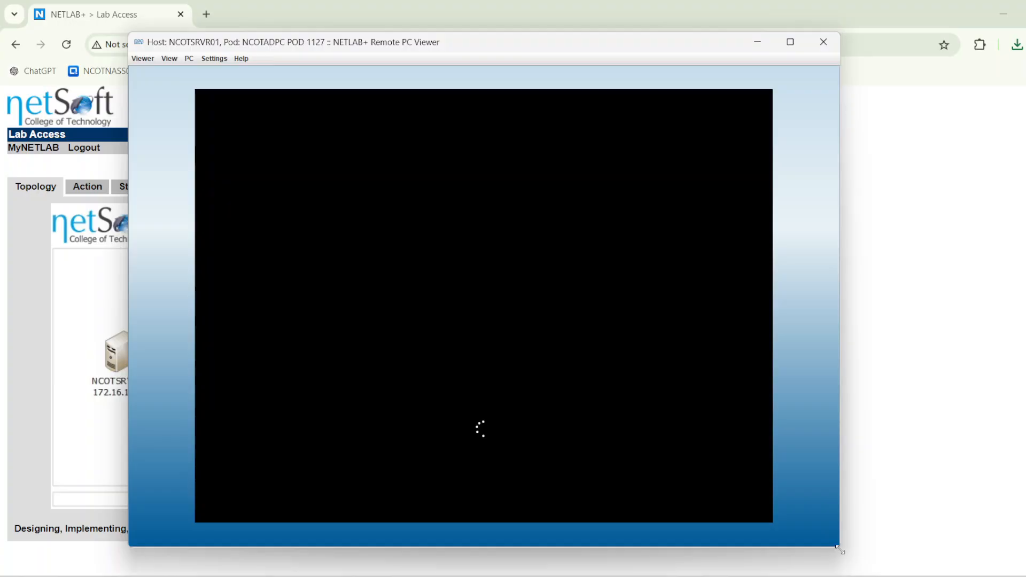
pyautogui.moveTo(468, 483)
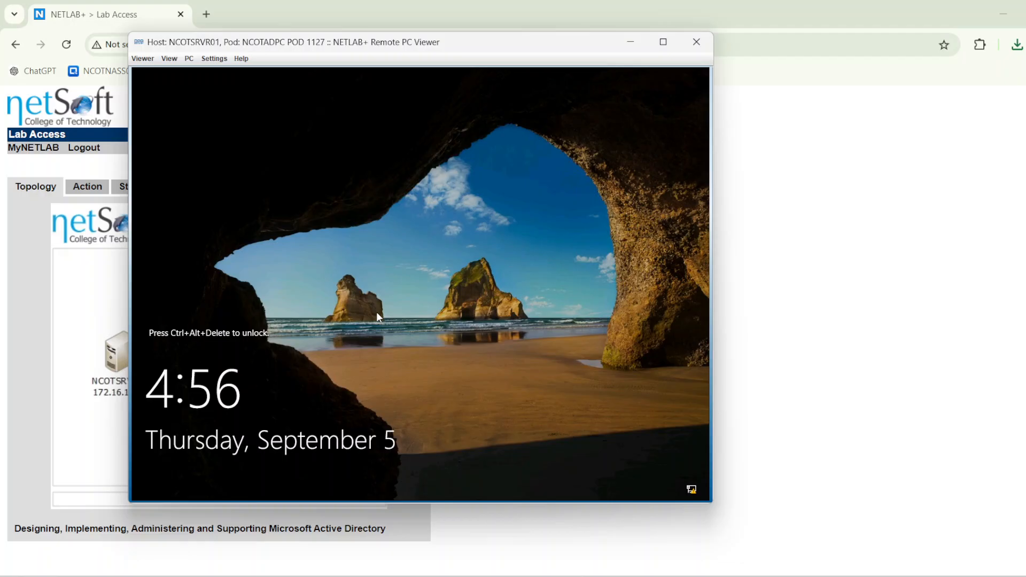
pyautogui.moveTo(224, 322)
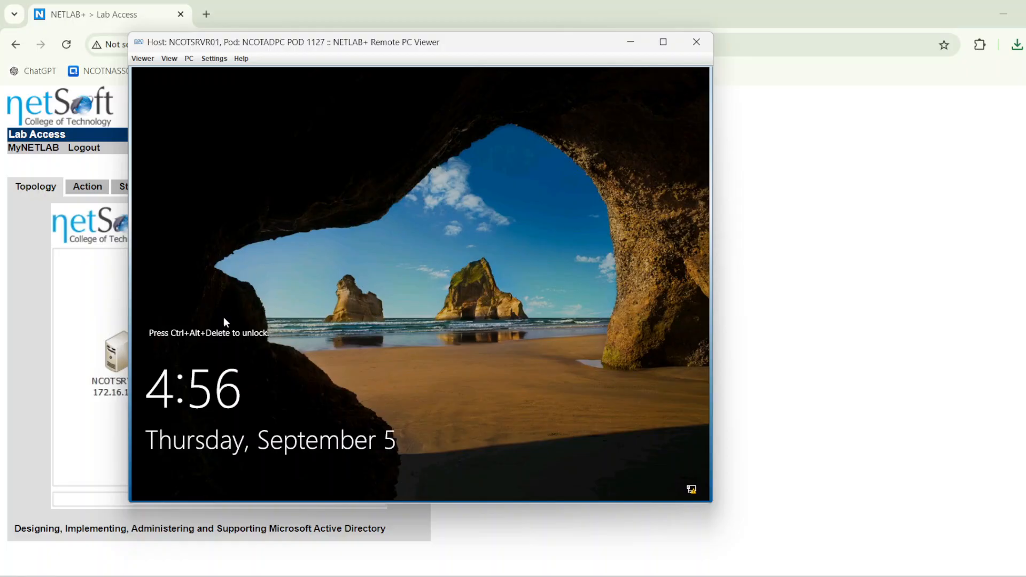
pyautogui.moveTo(180, 335)
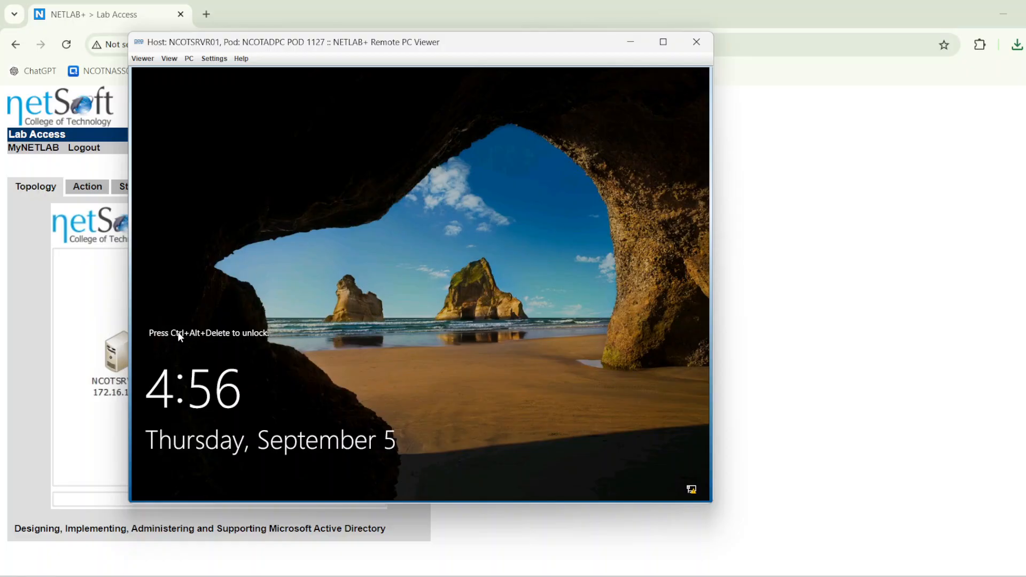
pyautogui.moveTo(189, 58)
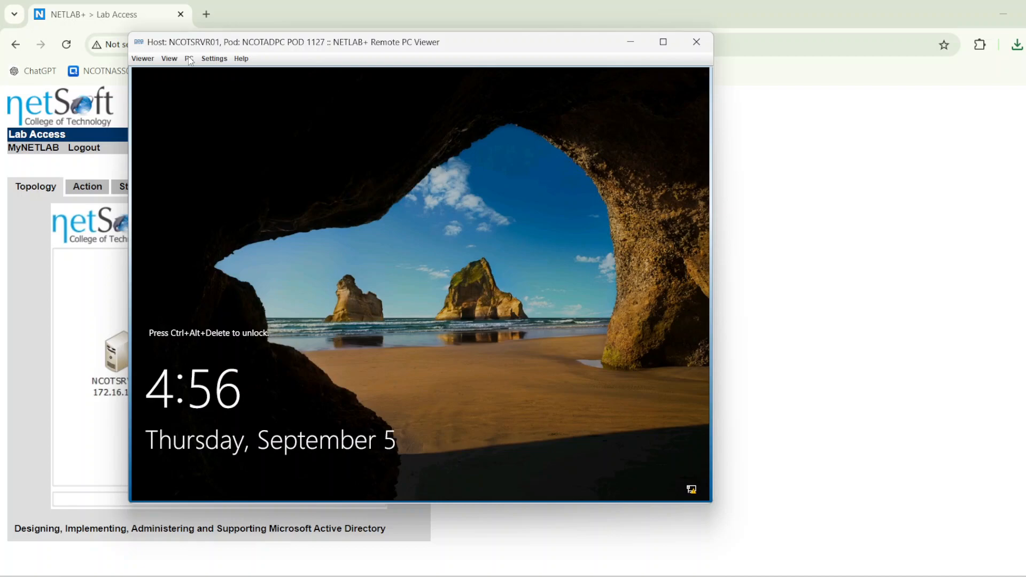
# Send Ctrl+Alt+Delete to NCOTSRVR01 from the PC menu
pyautogui.click(188, 59)
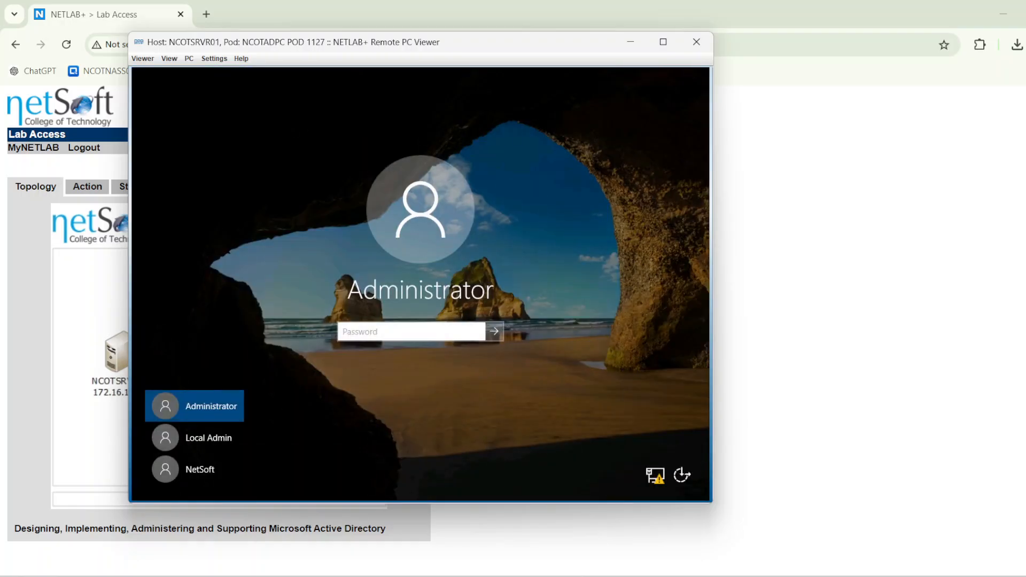
pyautogui.moveTo(456, 285)
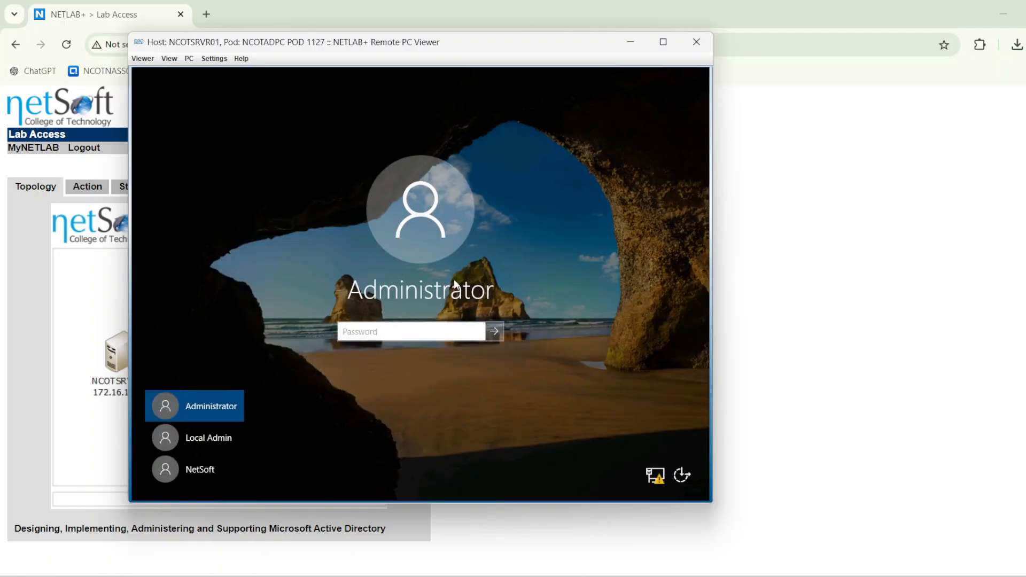
pyautogui.moveTo(386, 335)
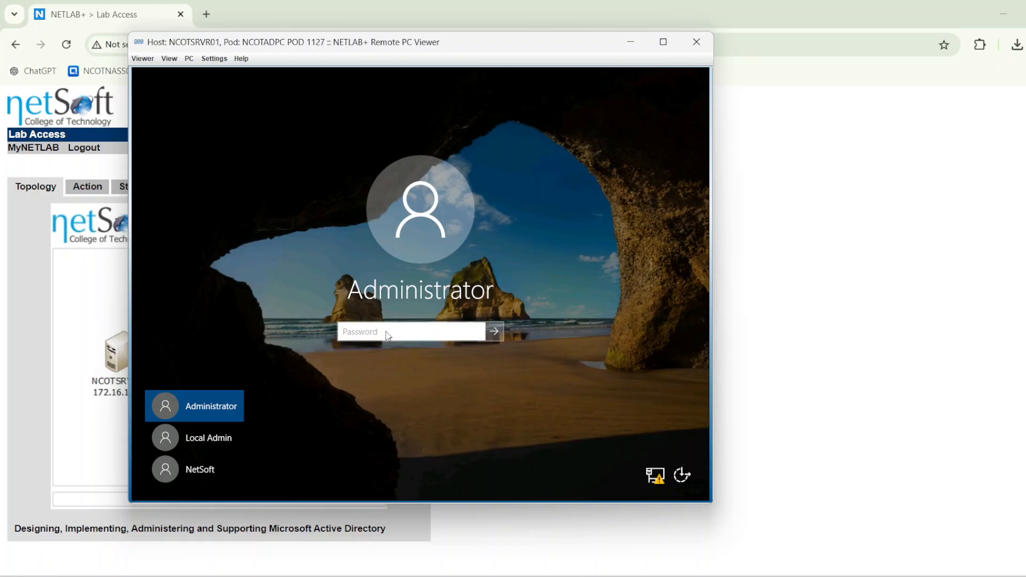
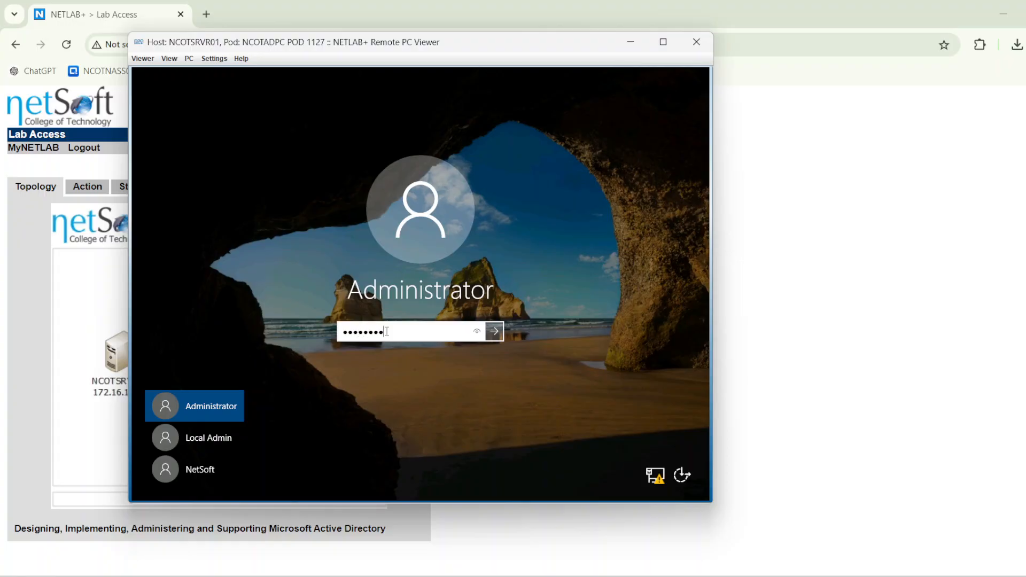
# Enter the Administrator password and sign in to NCOTSRVR01
pyautogui.click(494, 331)
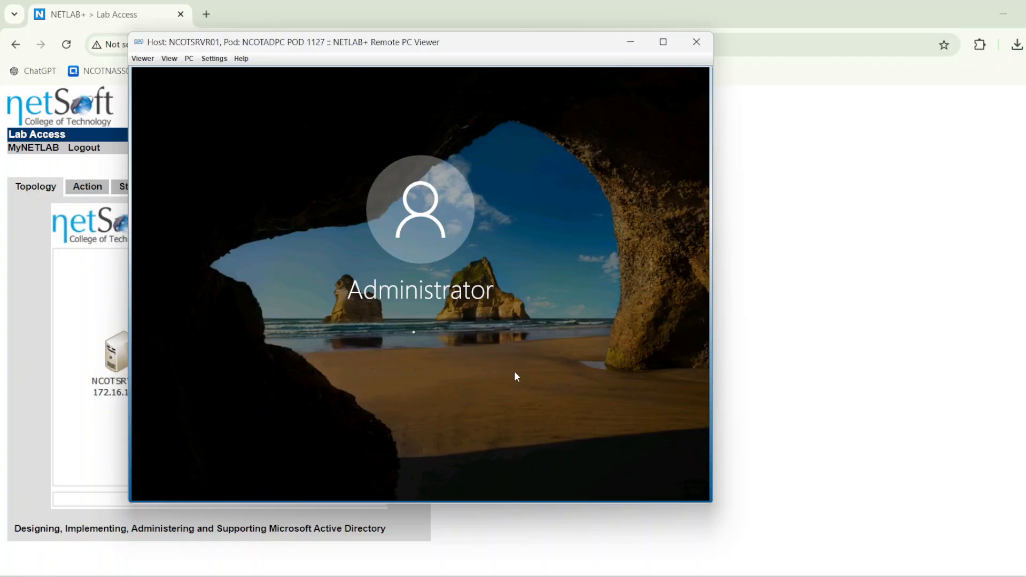